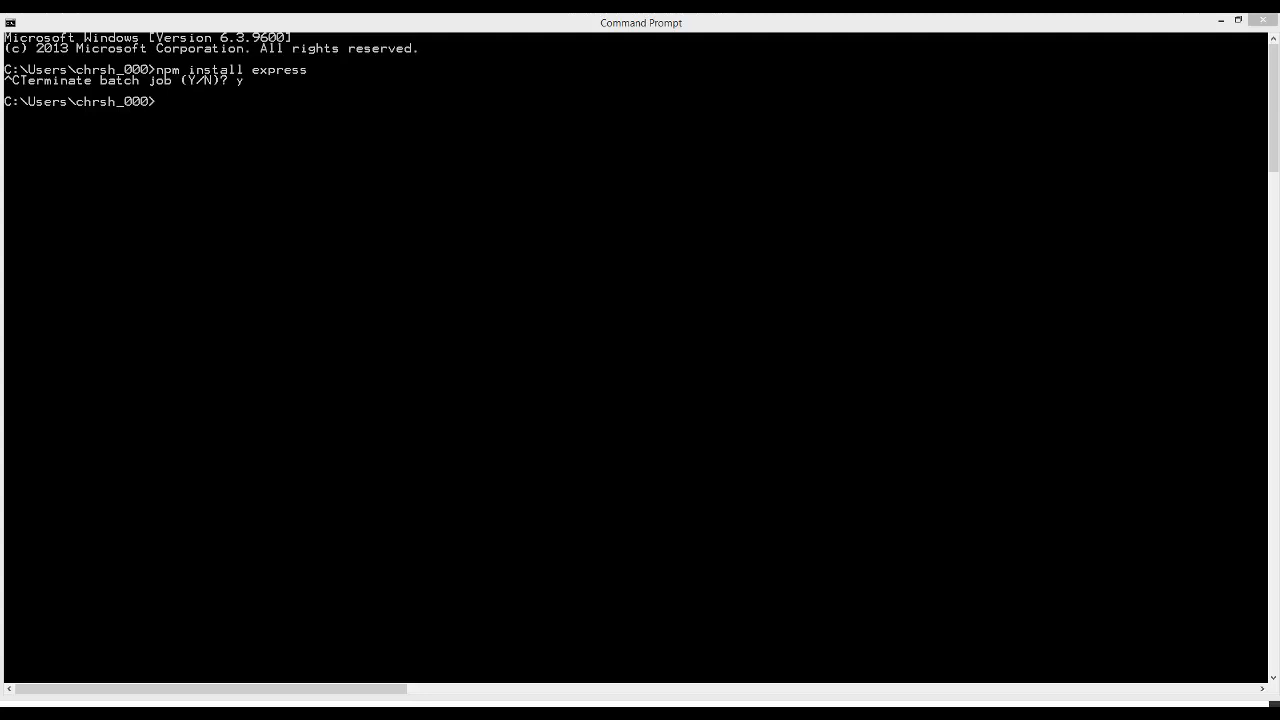
{"action": "mouse_move", "coordinate": [620, 54]}
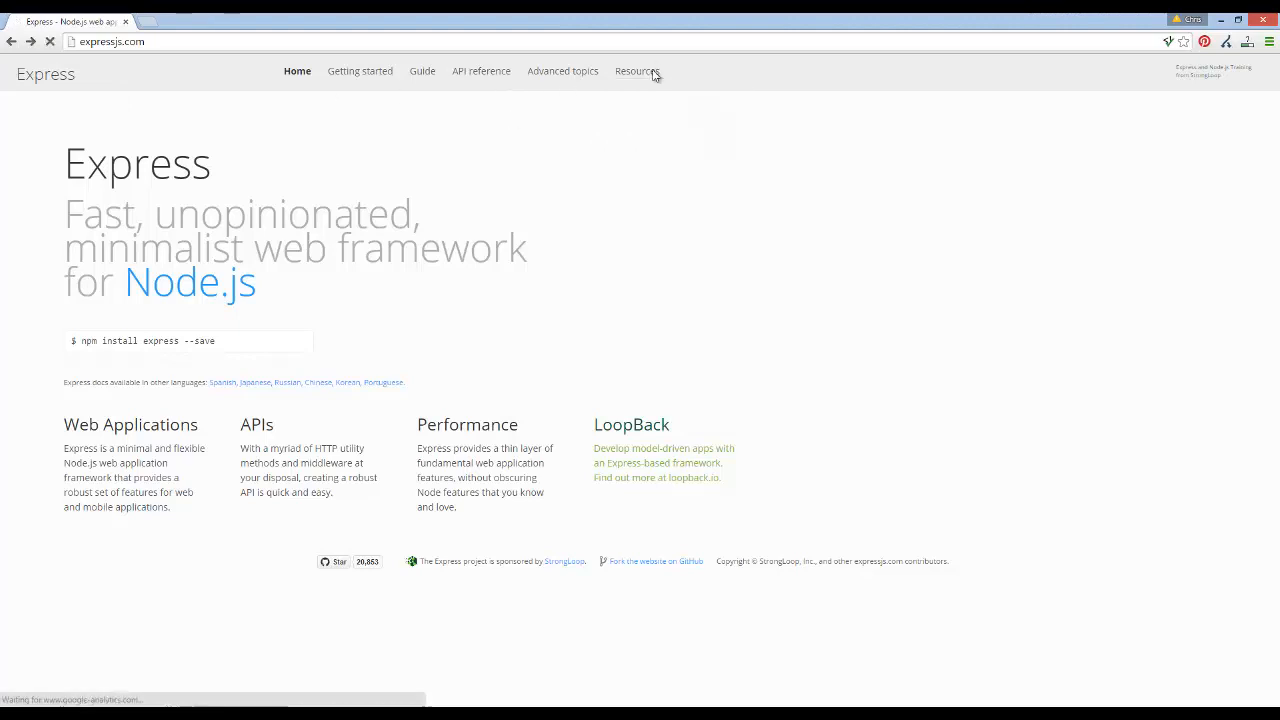
Step: Browse the Express website's list of applications built with Express
{"action": "left_click", "coordinate": [636, 72]}
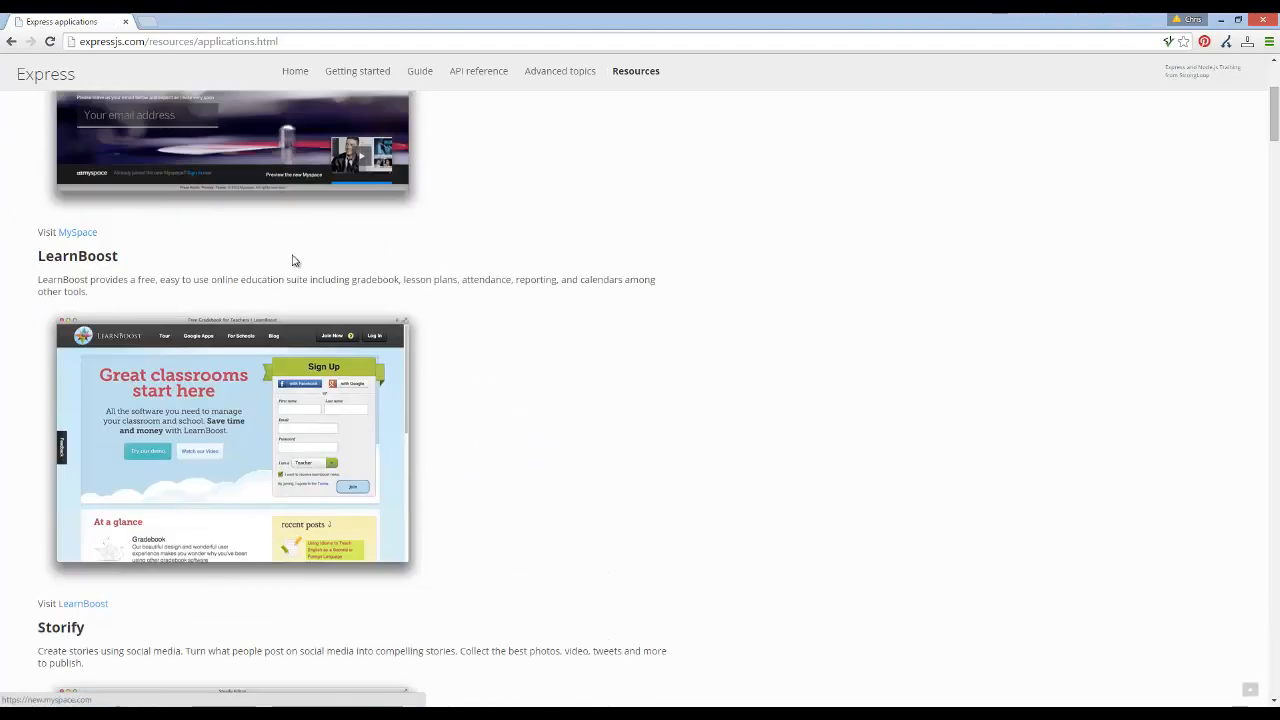
{"action": "scroll", "scroll_direction": "down", "scroll_amount": 3}
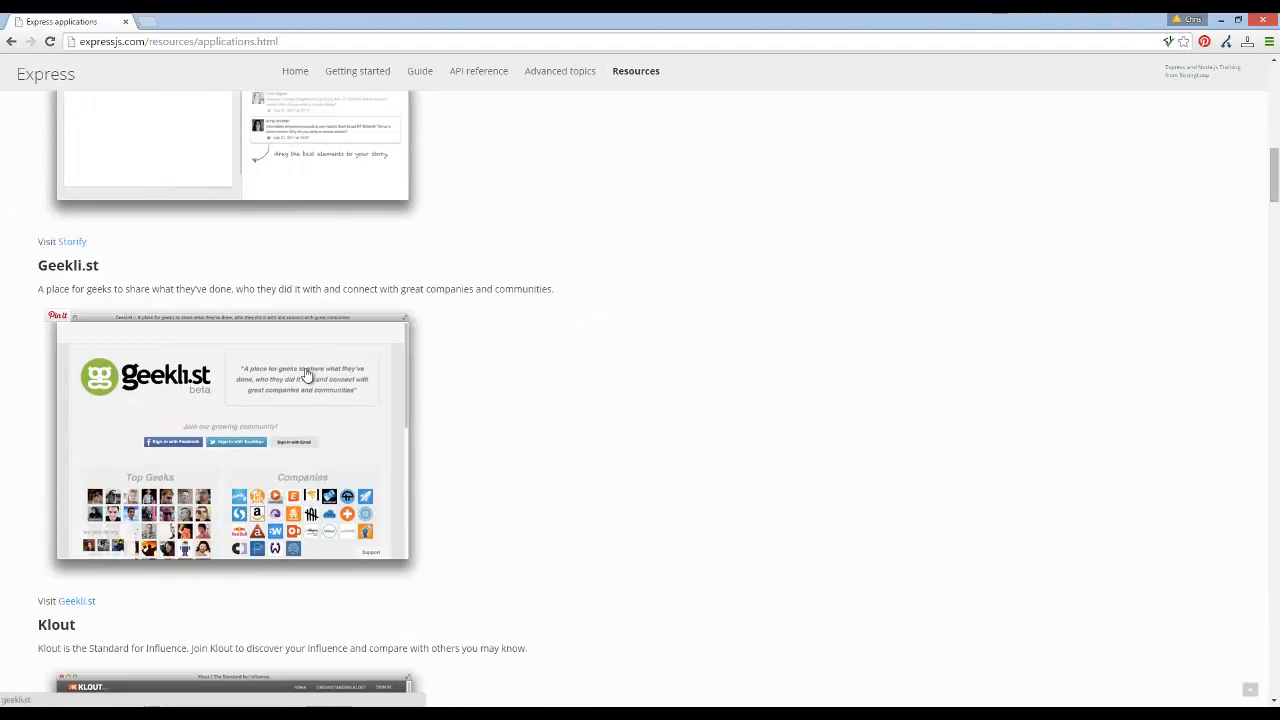
{"action": "scroll", "scroll_direction": "down", "scroll_amount": 3}
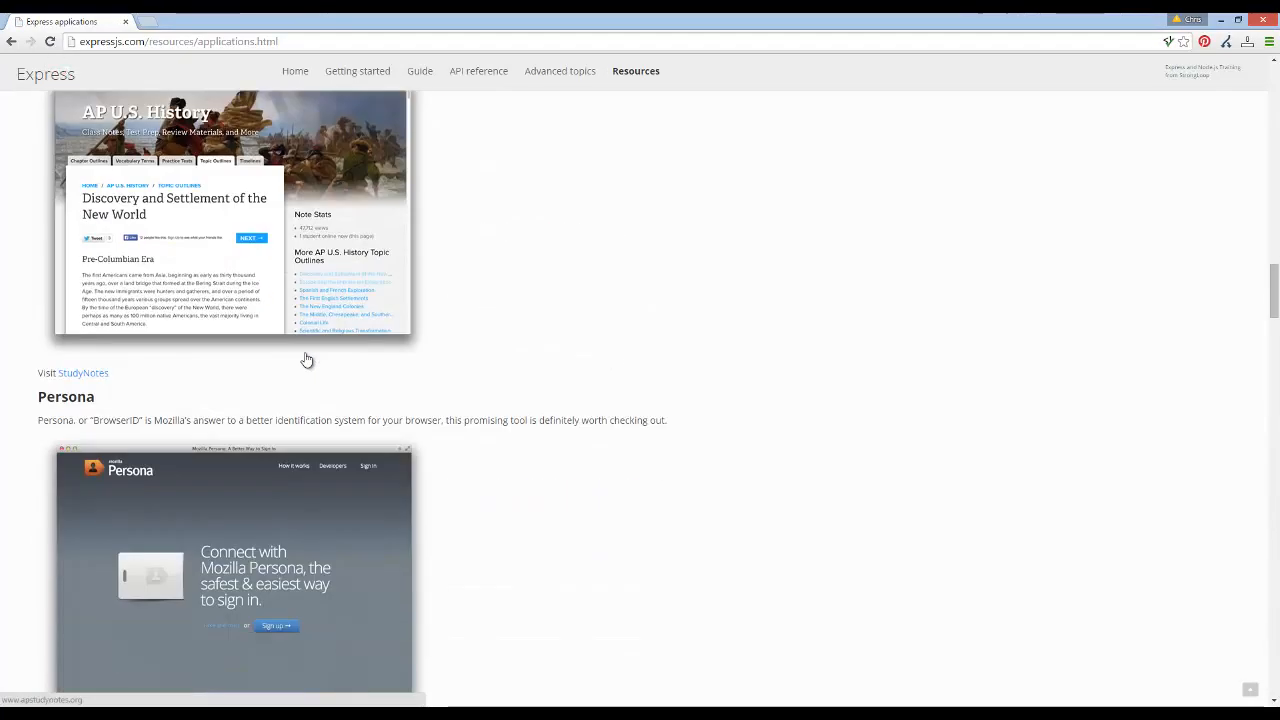
{"action": "scroll", "scroll_direction": "down", "scroll_amount": 3}
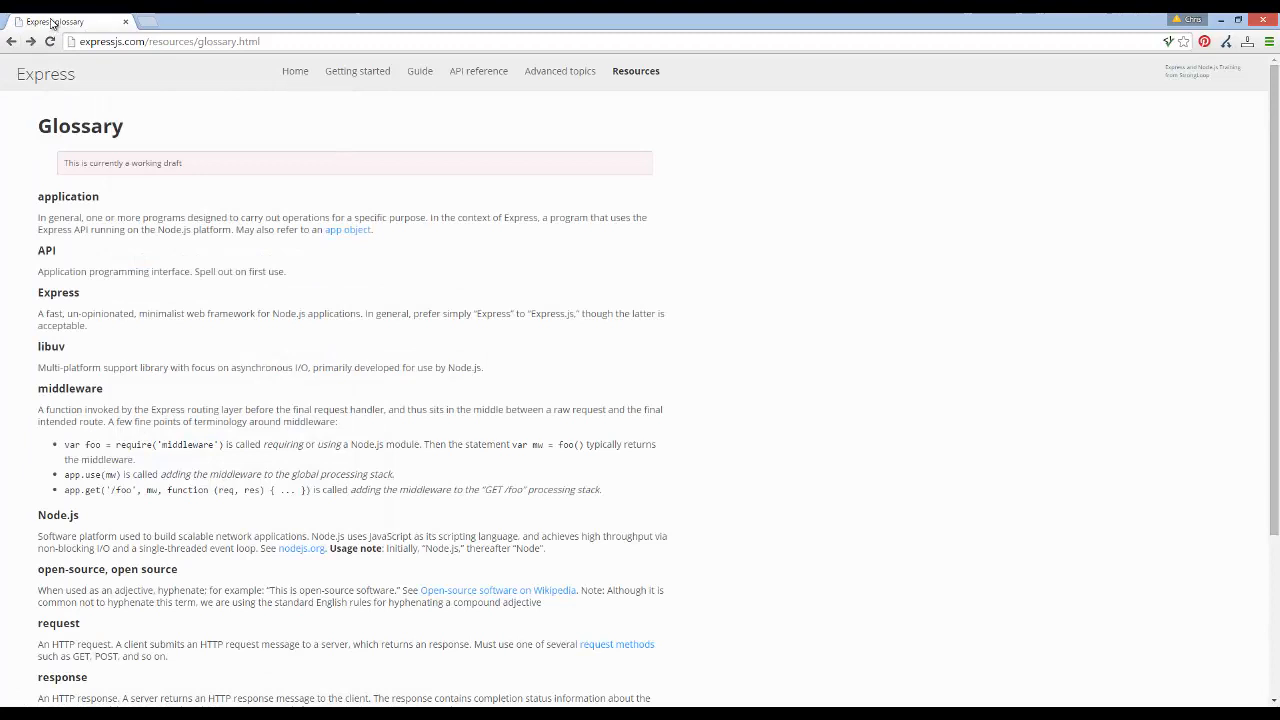
{"action": "left_click", "coordinate": [296, 72]}
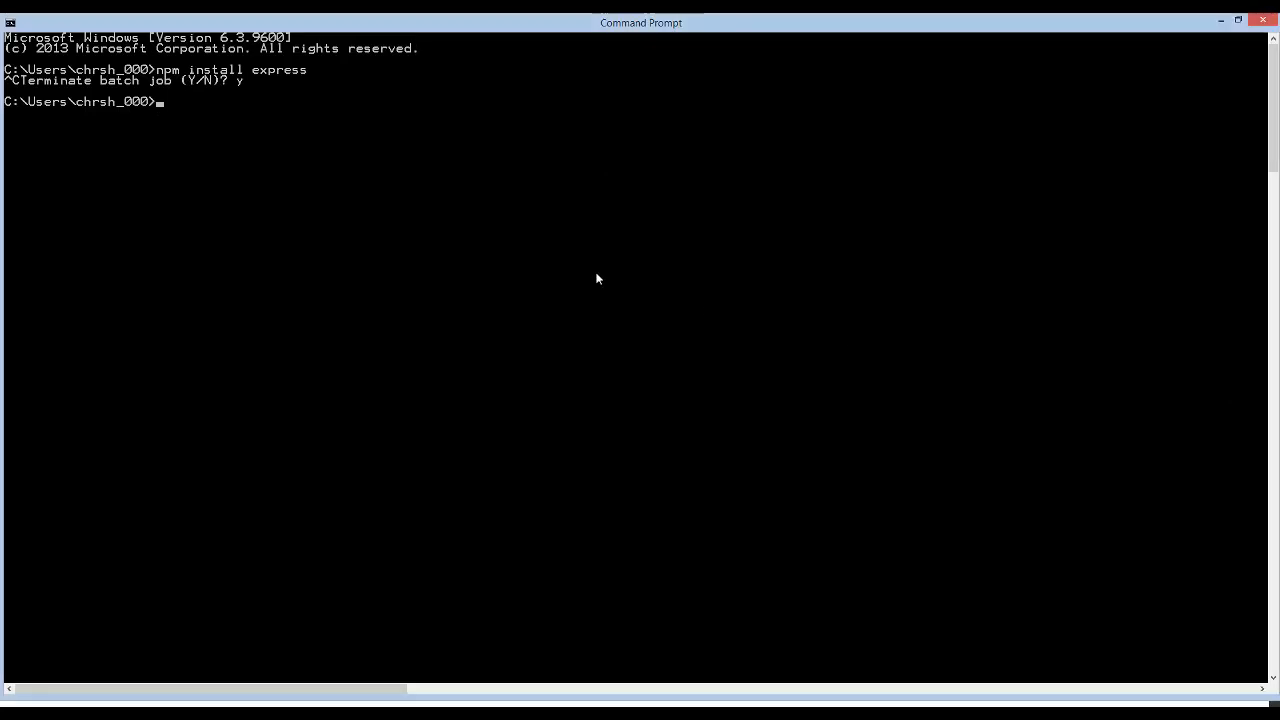
{"action": "mouse_move", "coordinate": [276, 248]}
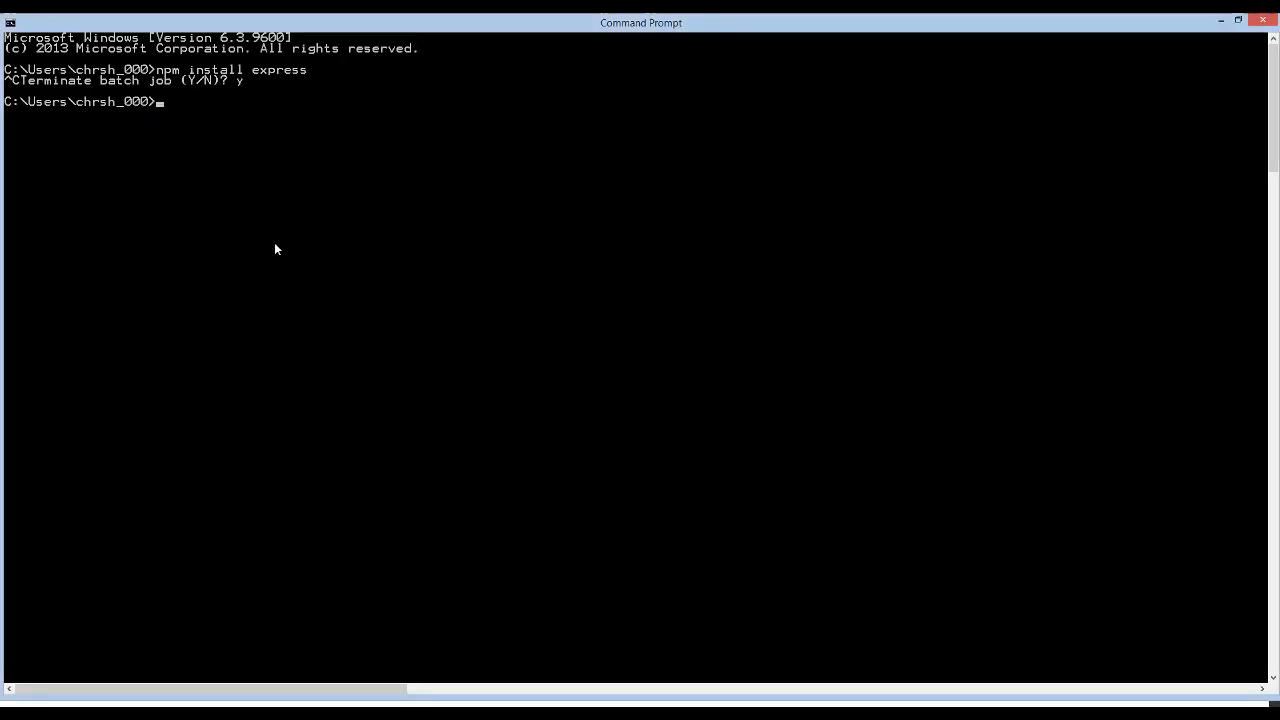
Step: Run npm install express --save, installing Express 4.13.3 into node_modules
{"action": "type", "text": "np"}
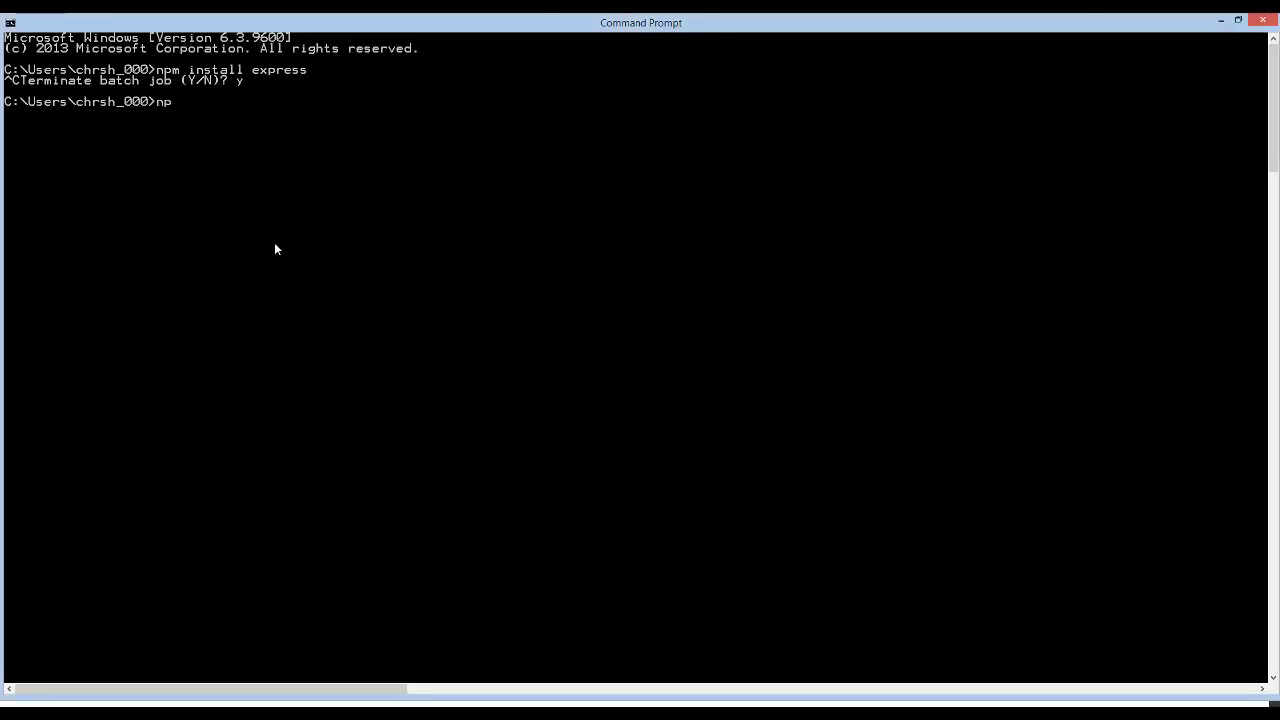
{"action": "key", "text": "backspace"}
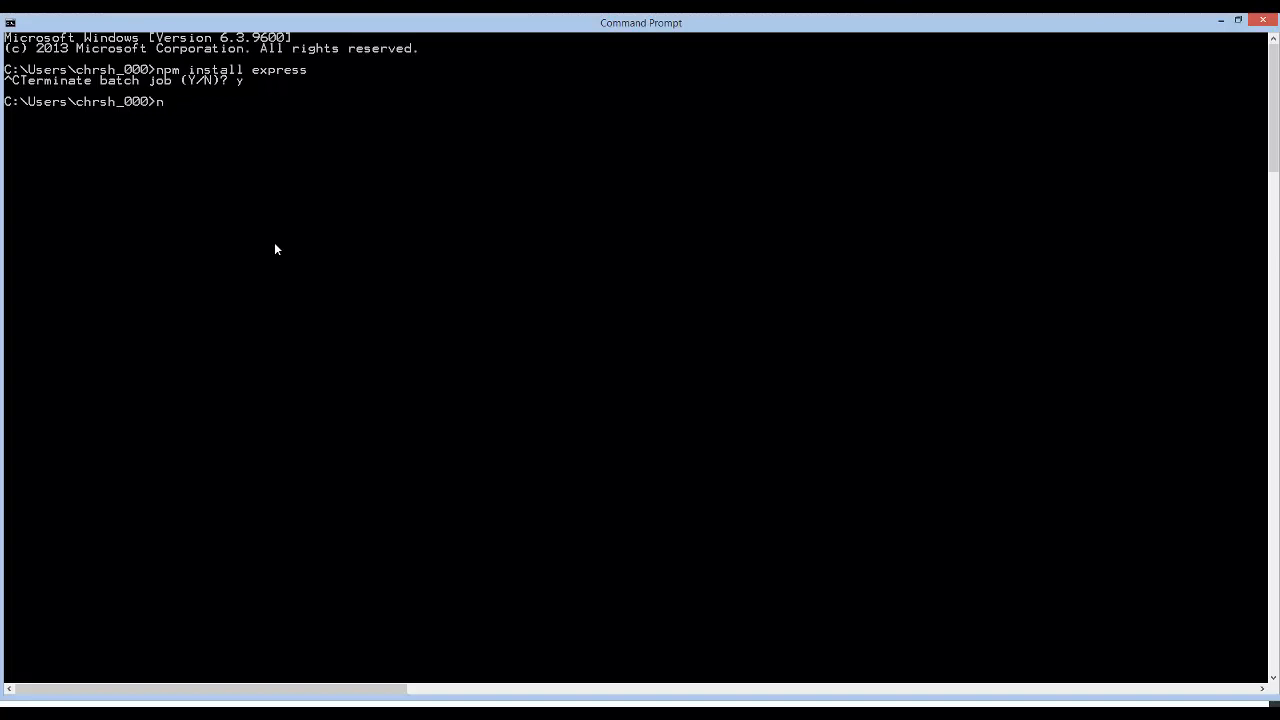
{"action": "key", "text": "Backspace"}
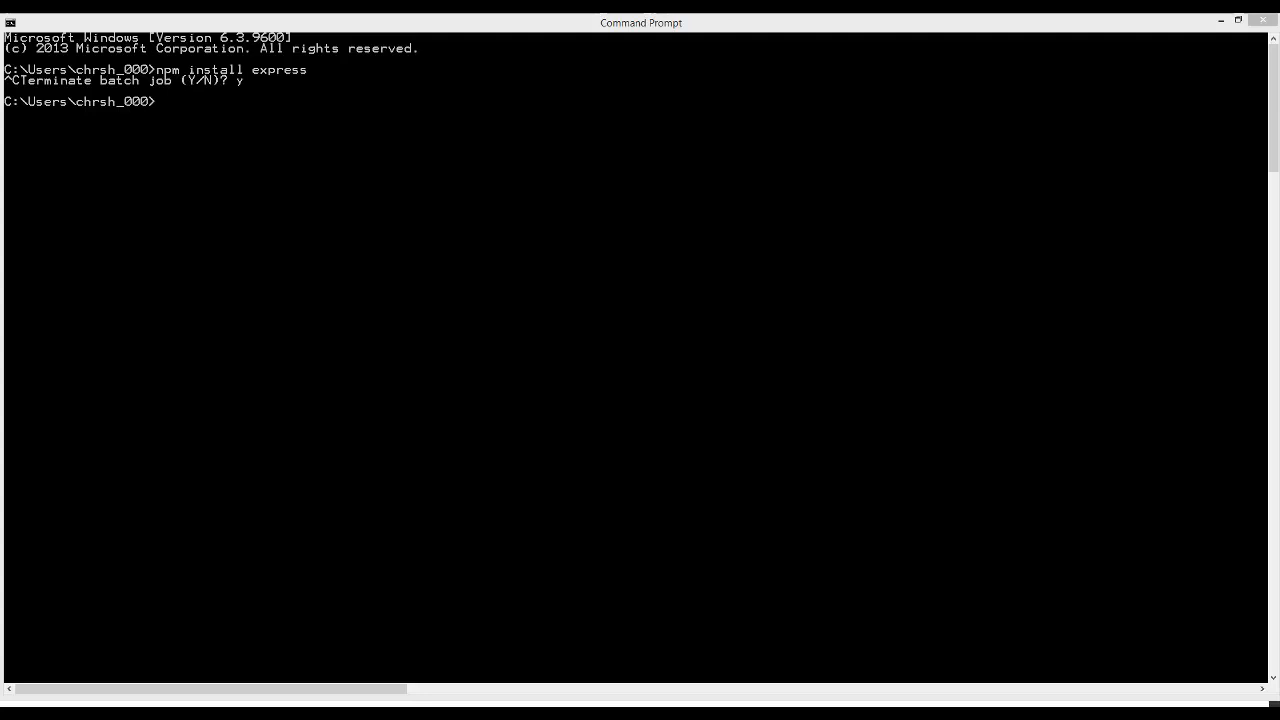
{"action": "mouse_move", "coordinate": [844, 122]}
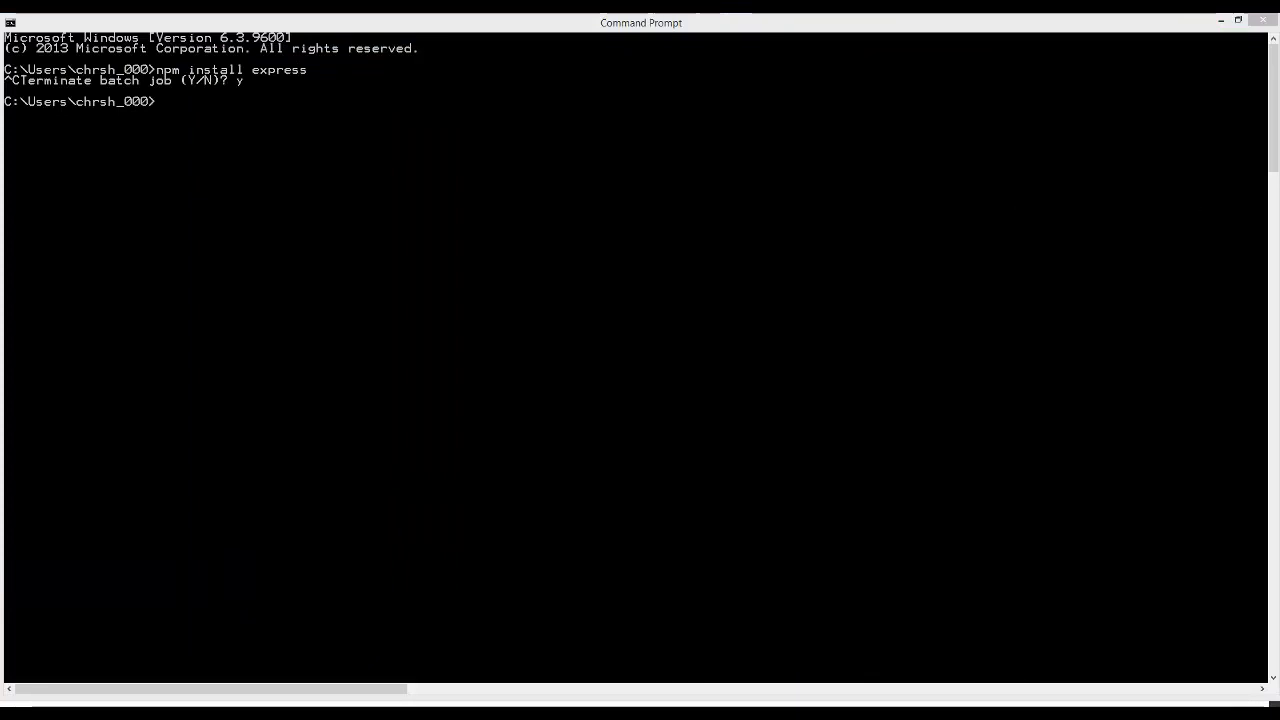
{"action": "type", "text": "npm i"}
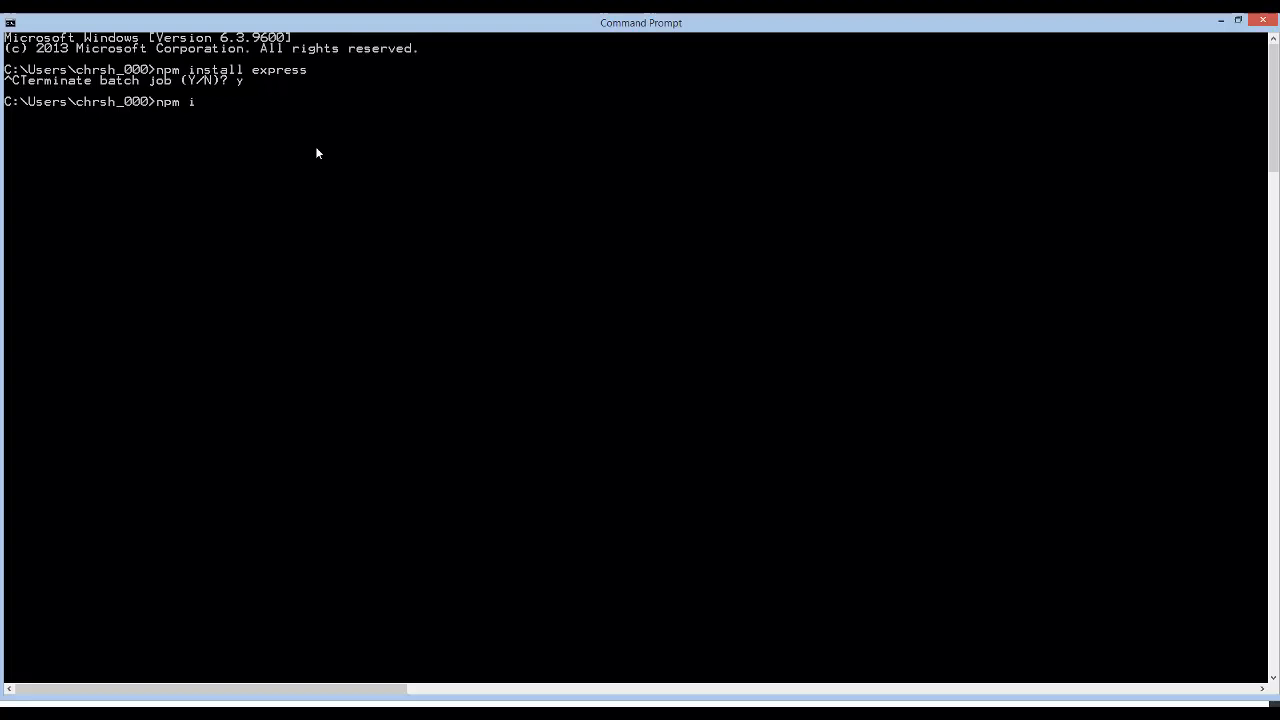
{"action": "type", "text": "nstall express --save"}
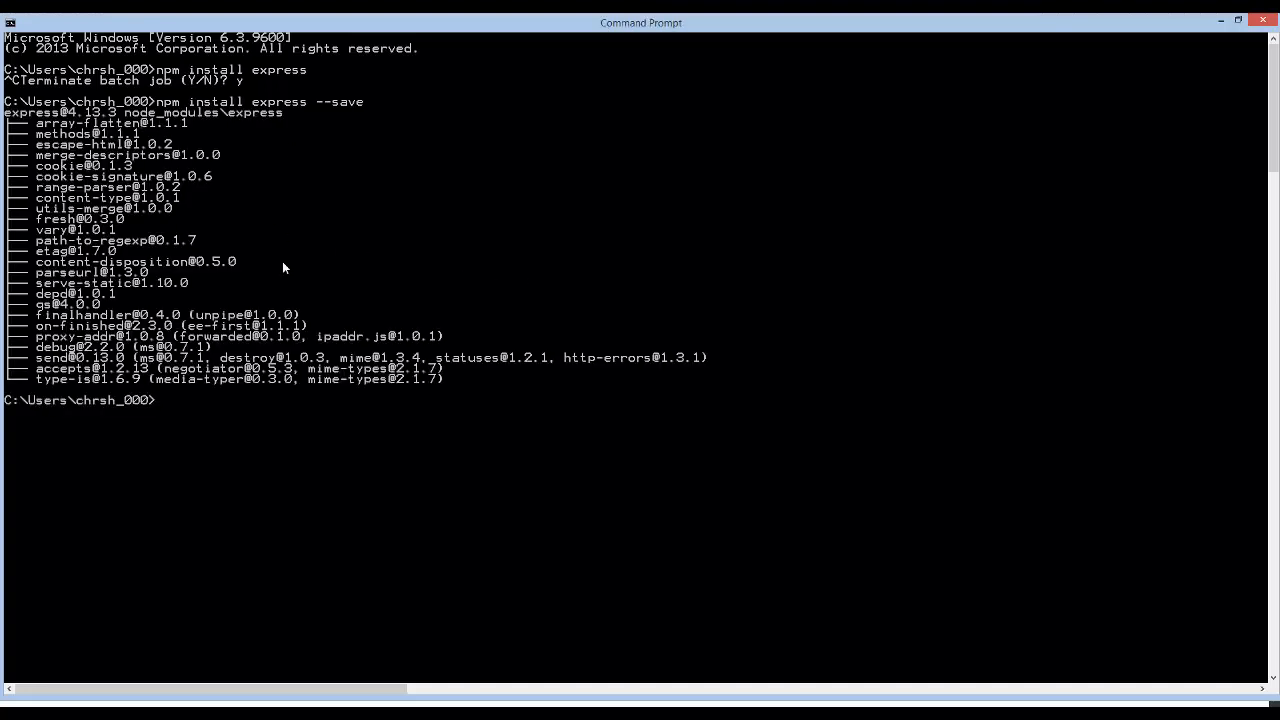
{"action": "mouse_move", "coordinate": [220, 312]}
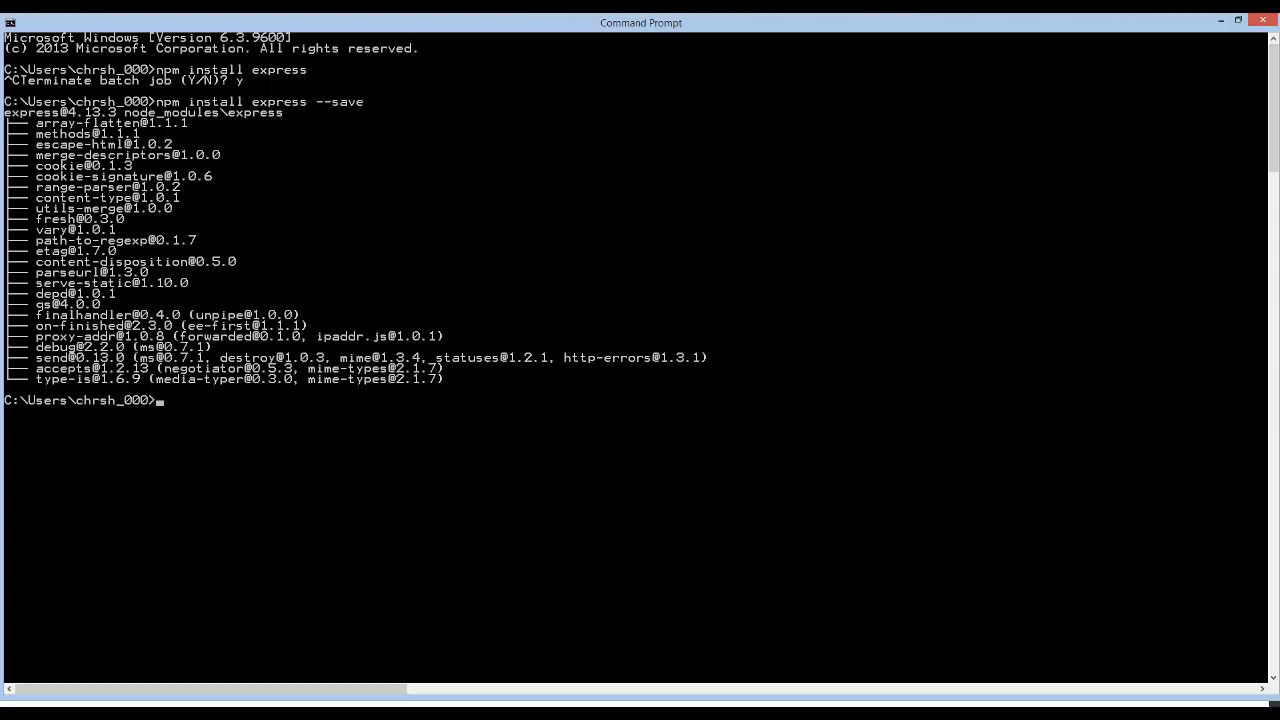
{"action": "mouse_move", "coordinate": [276, 496]}
{"action": "type", "text": "cd"}
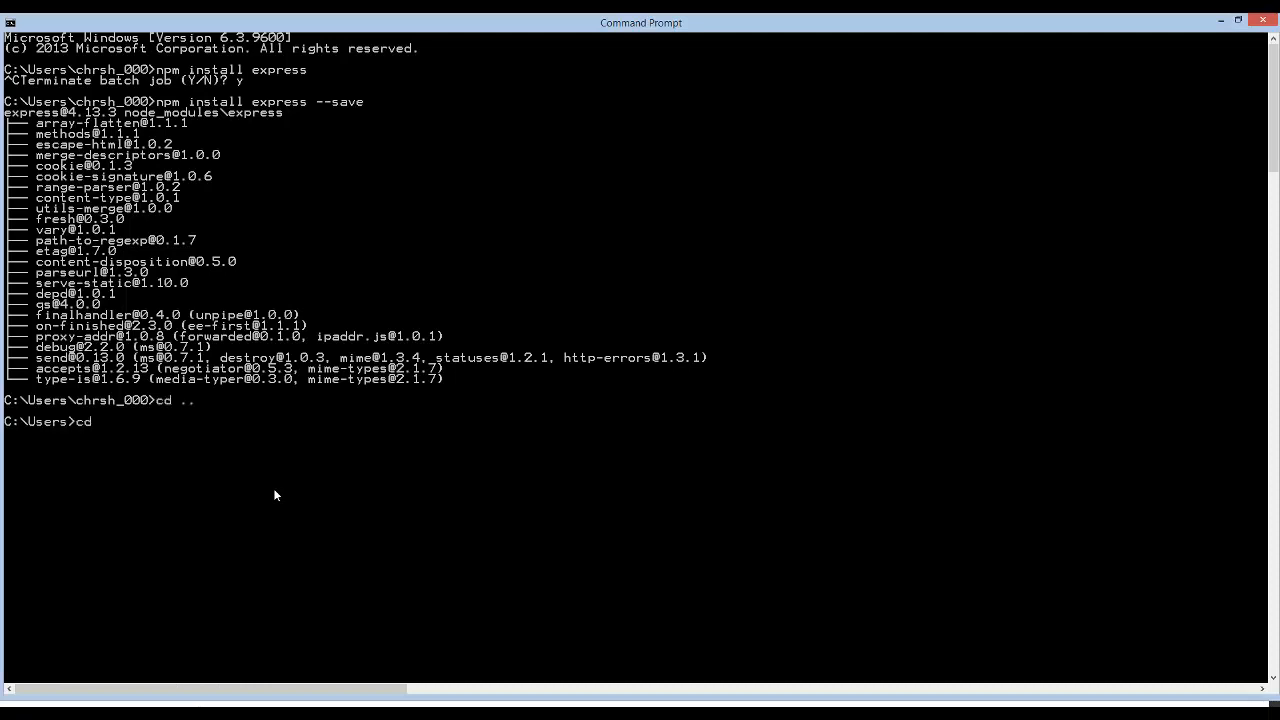
Step: Move into Projects, make a post folder, enter it and start npm init
{"action": "type", "text": "/p"}
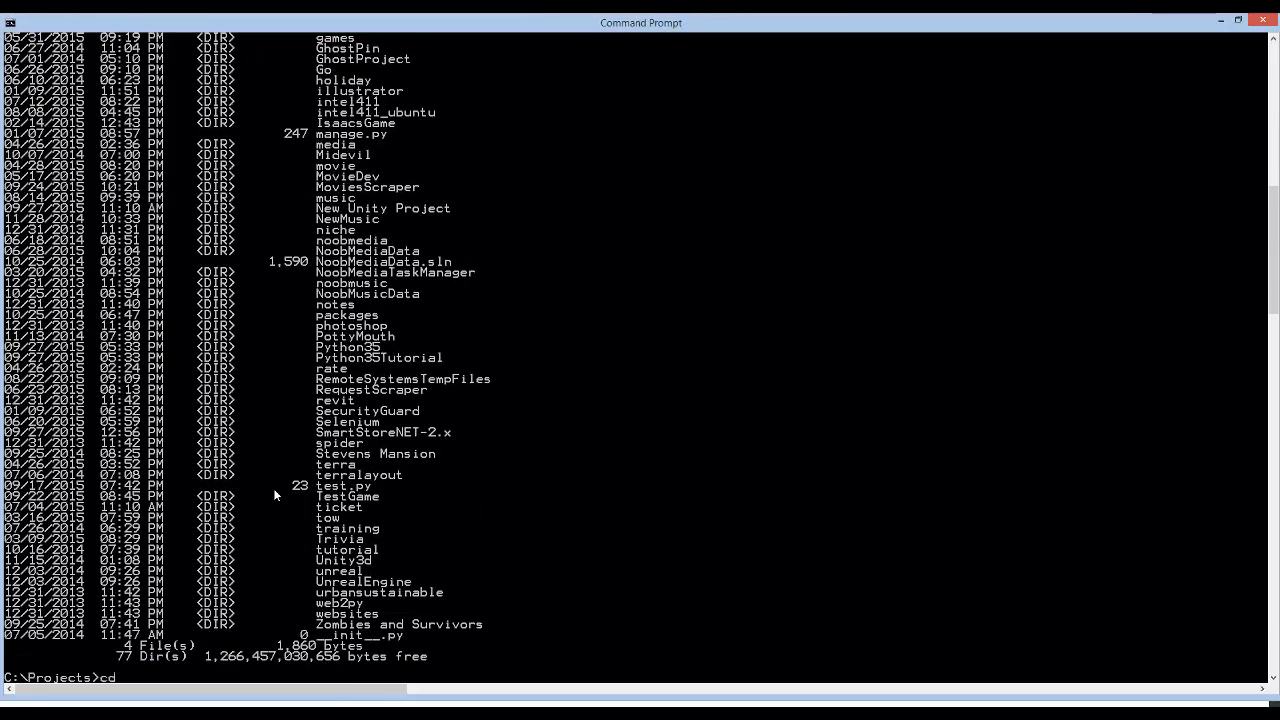
{"action": "type", "text": "mkdir"}
{"action": "type", "text": "cd post"}
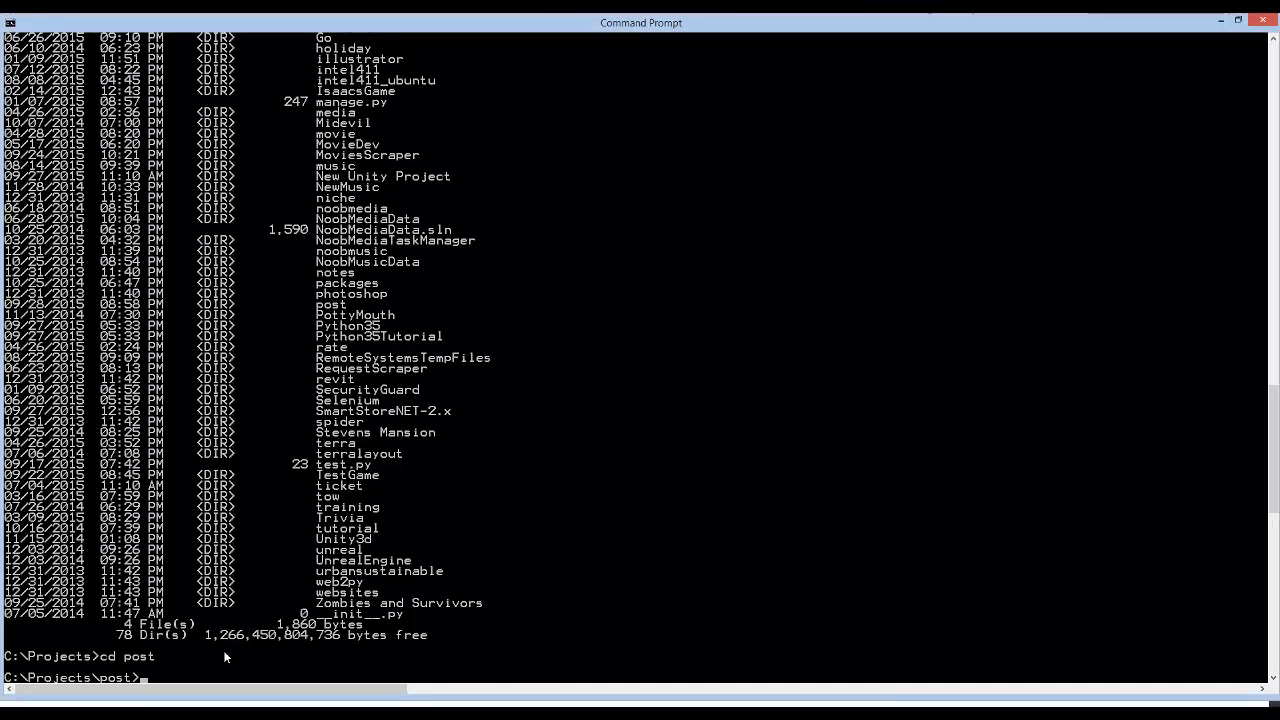
{"action": "type", "text": "npm init"}
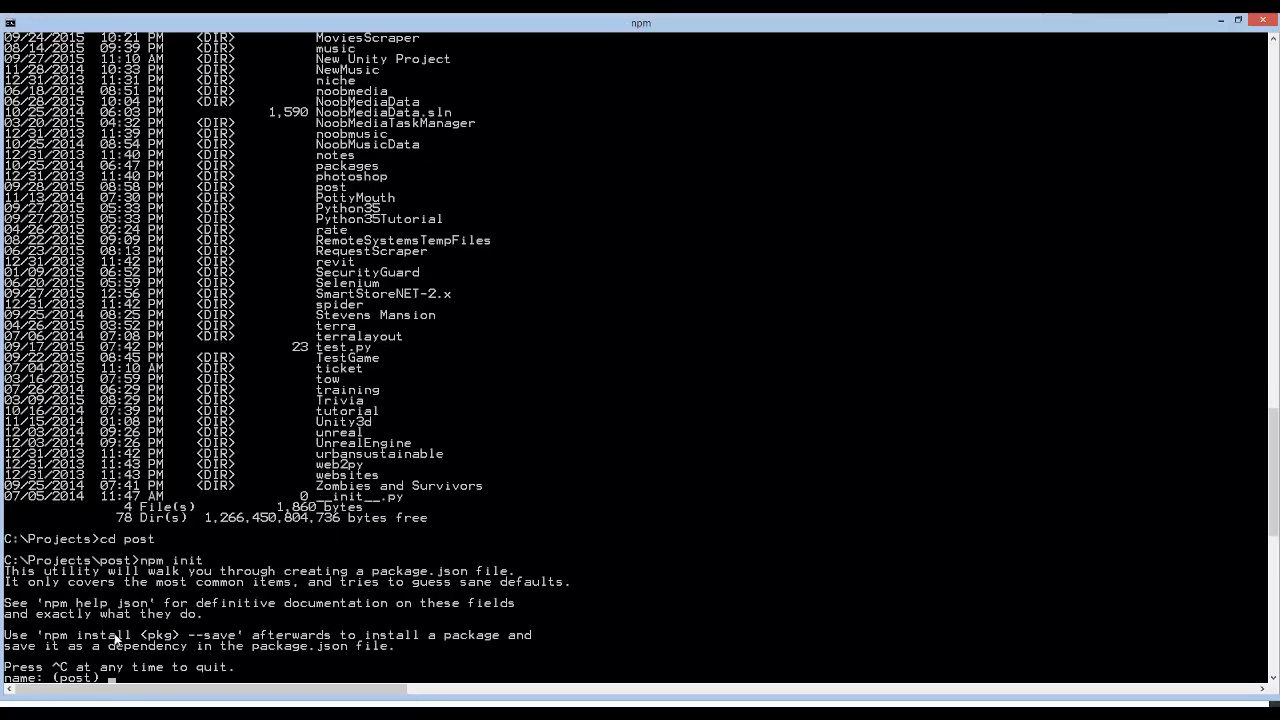
{"action": "mouse_move", "coordinate": [388, 630]}
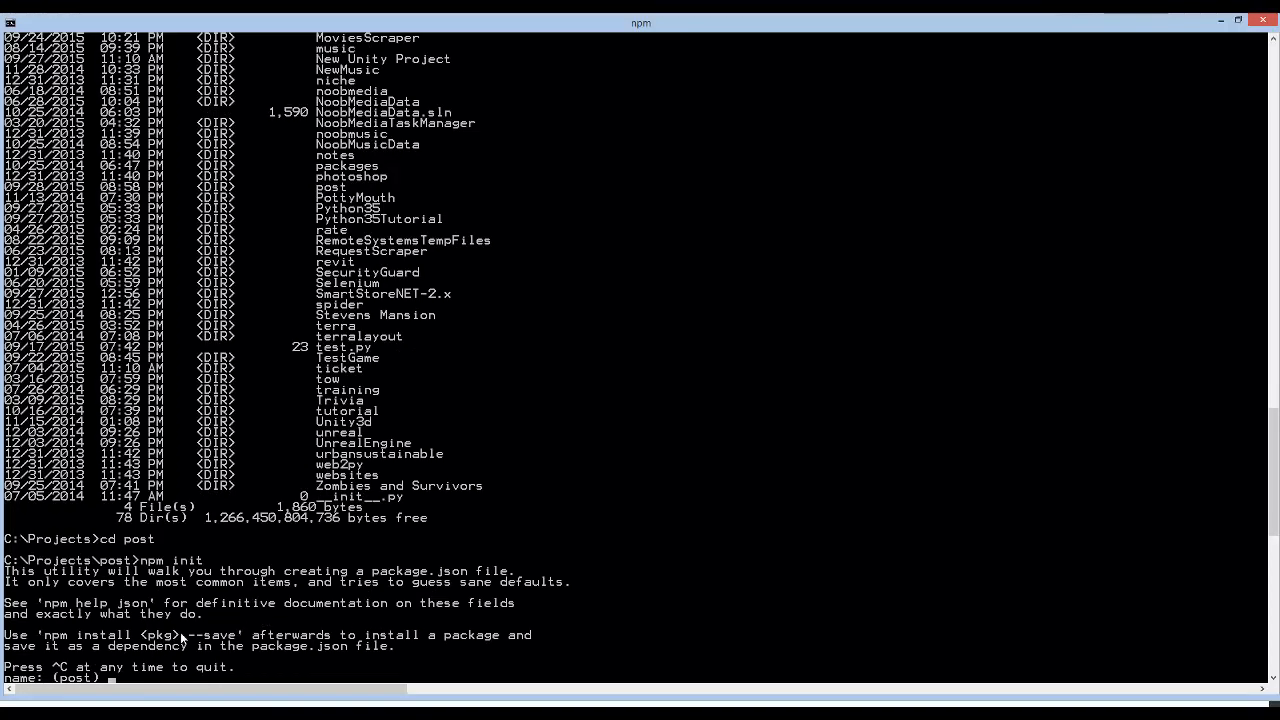
{"action": "mouse_move", "coordinate": [1168, 514]}
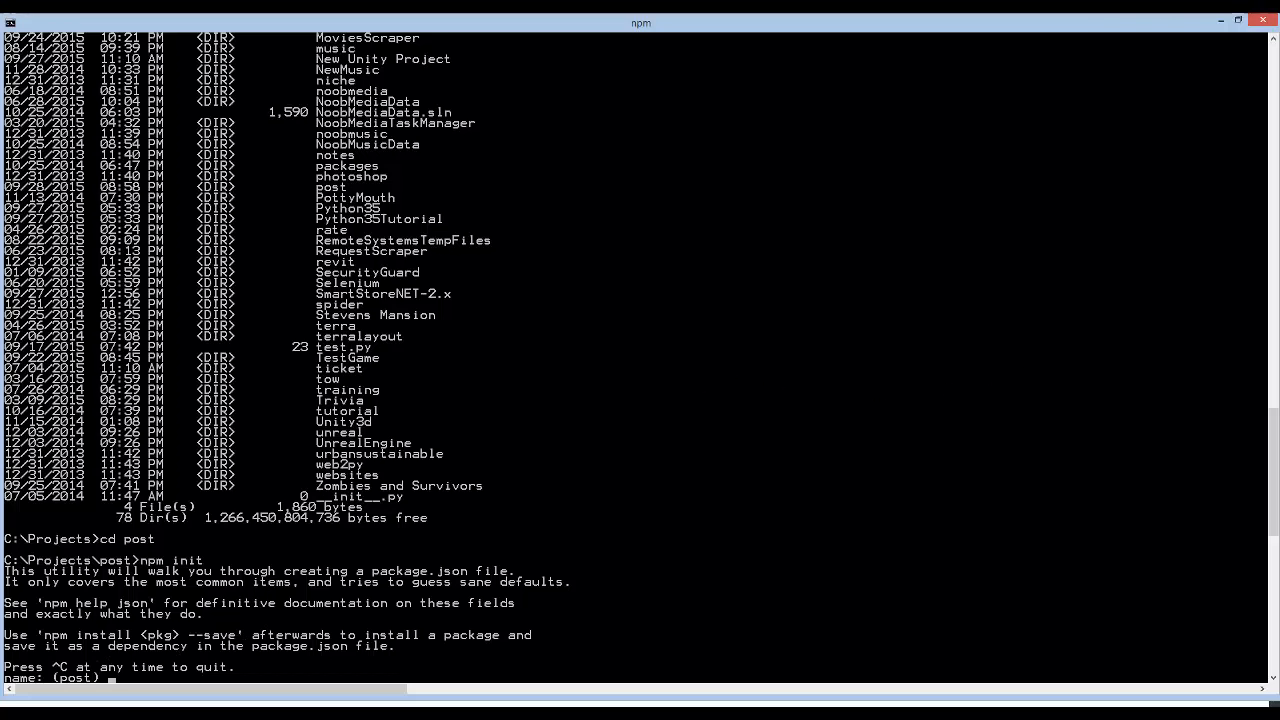
{"action": "mouse_move", "coordinate": [492, 658]}
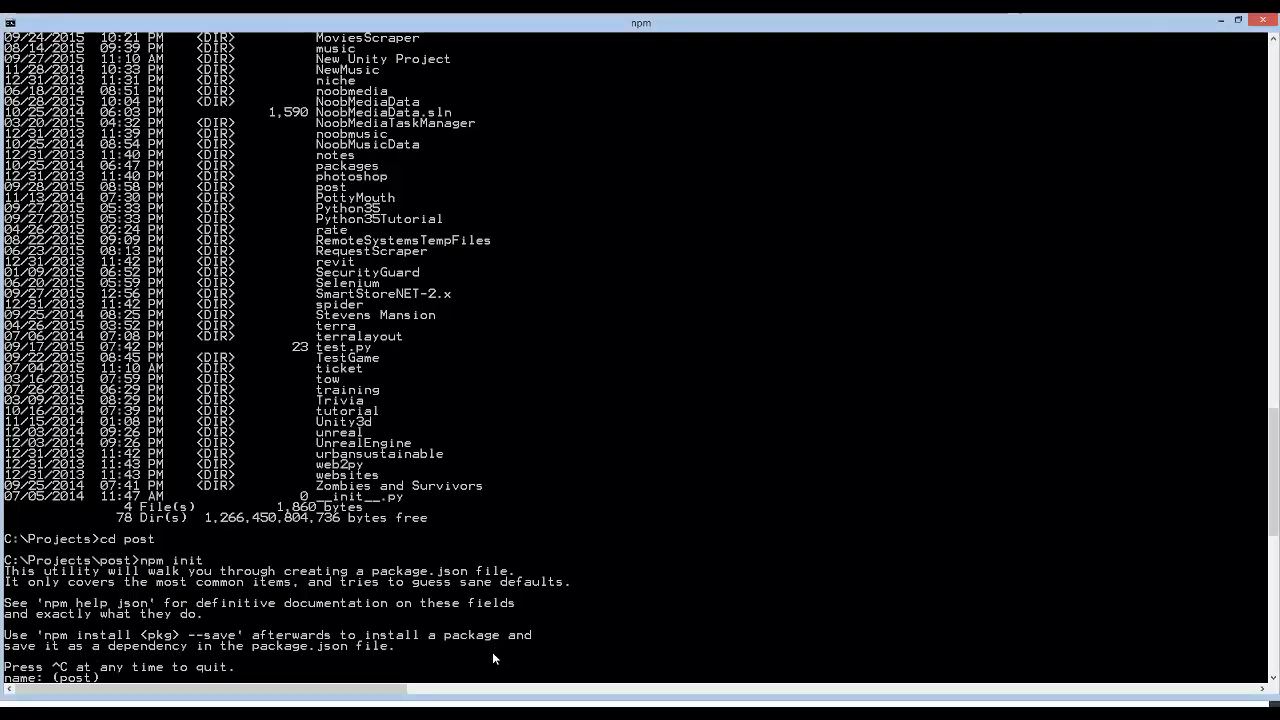
Step: Accept all npm init defaults (name post, version 0.0.0, index.js, ISC) to write package.json
{"action": "key", "text": "enter"}
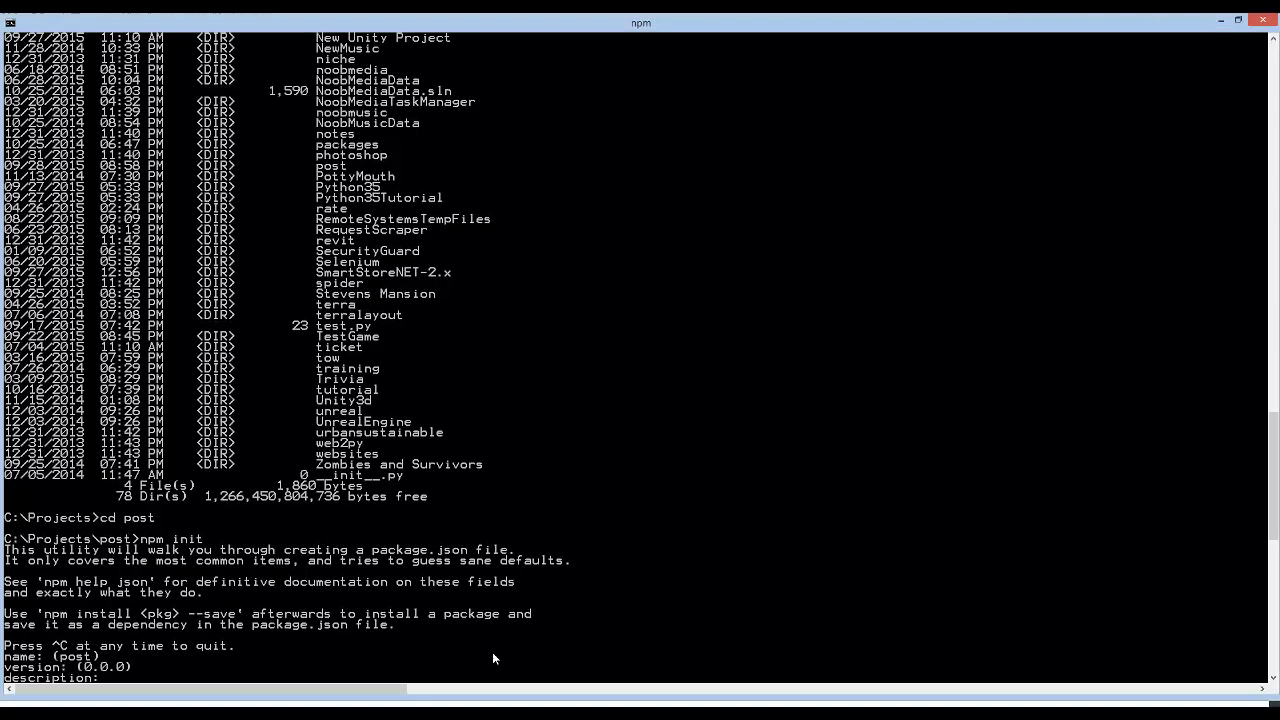
{"action": "key", "text": "enter"}
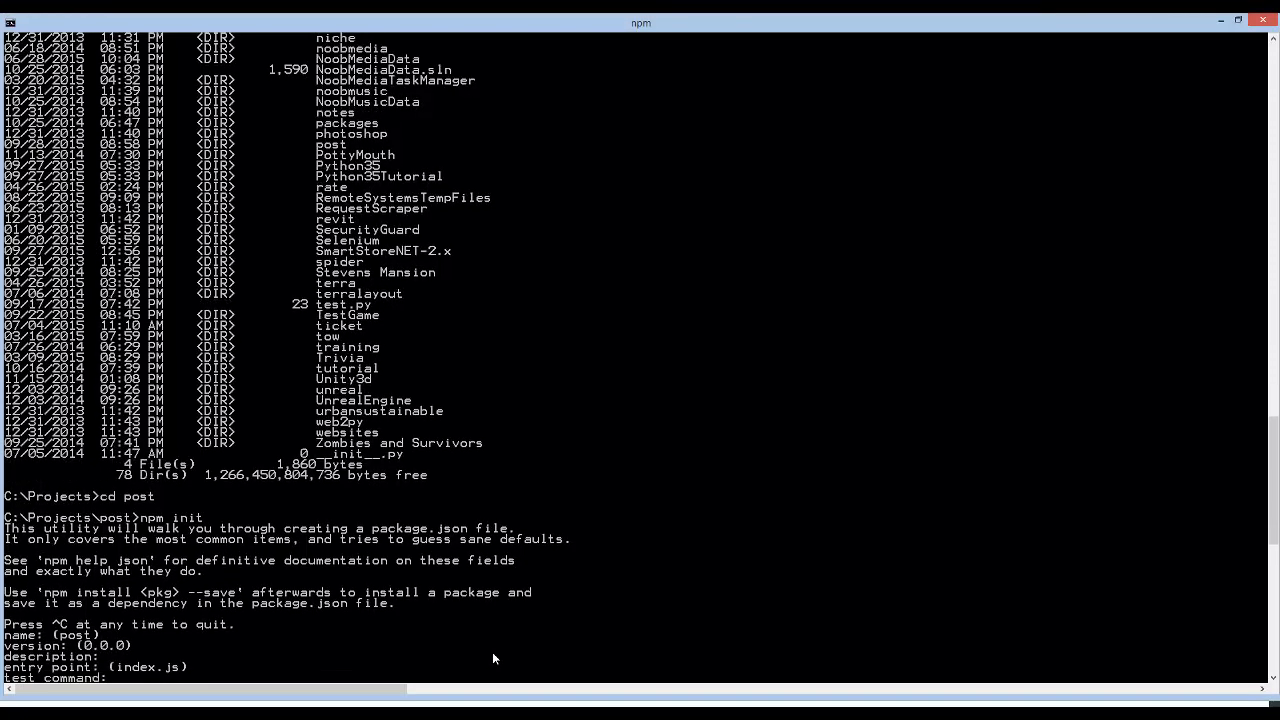
{"action": "key", "text": "enter"}
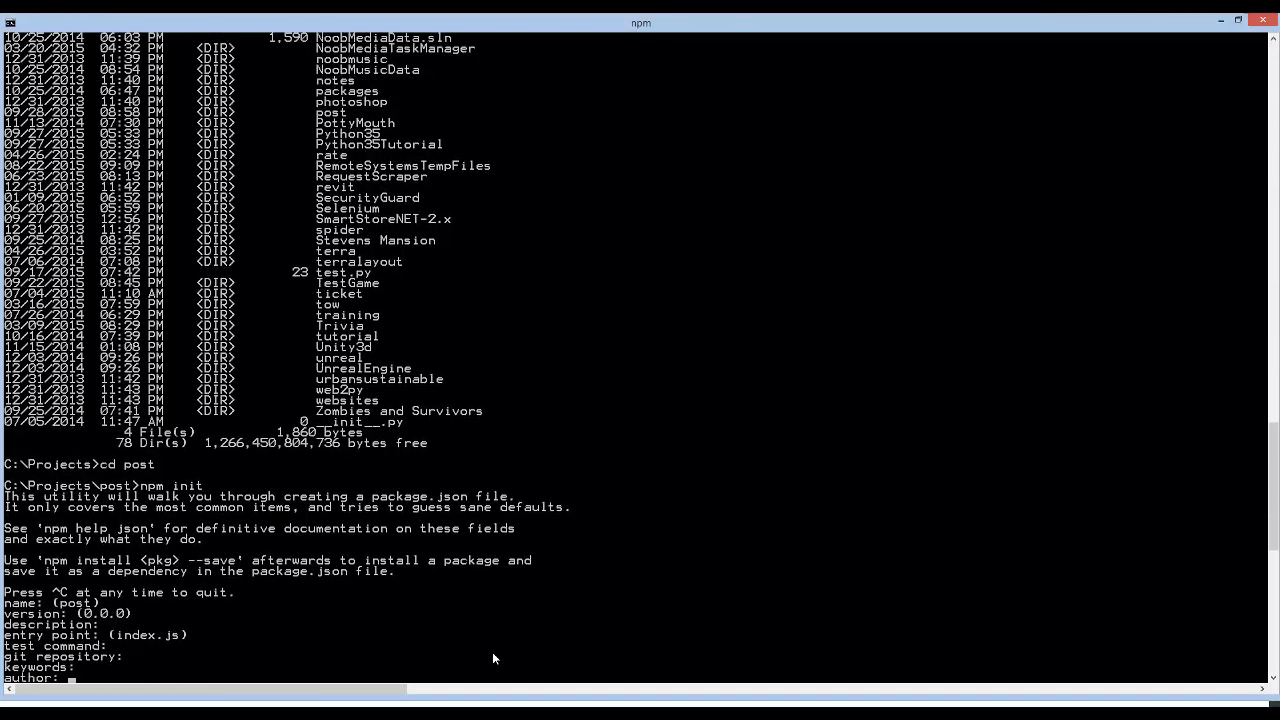
{"action": "key", "text": "enter"}
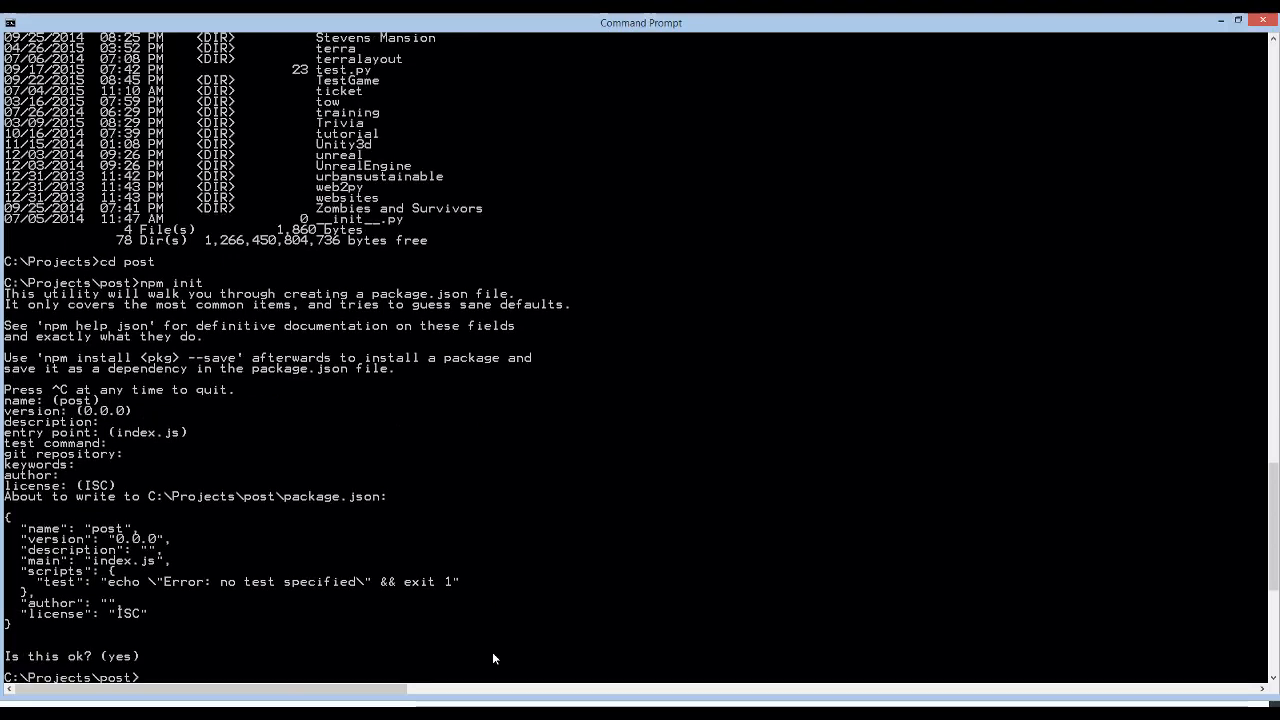
Step: List the post folder, then run npm install express --save to add Express 4.13.3
{"action": "type", "text": "dir"}
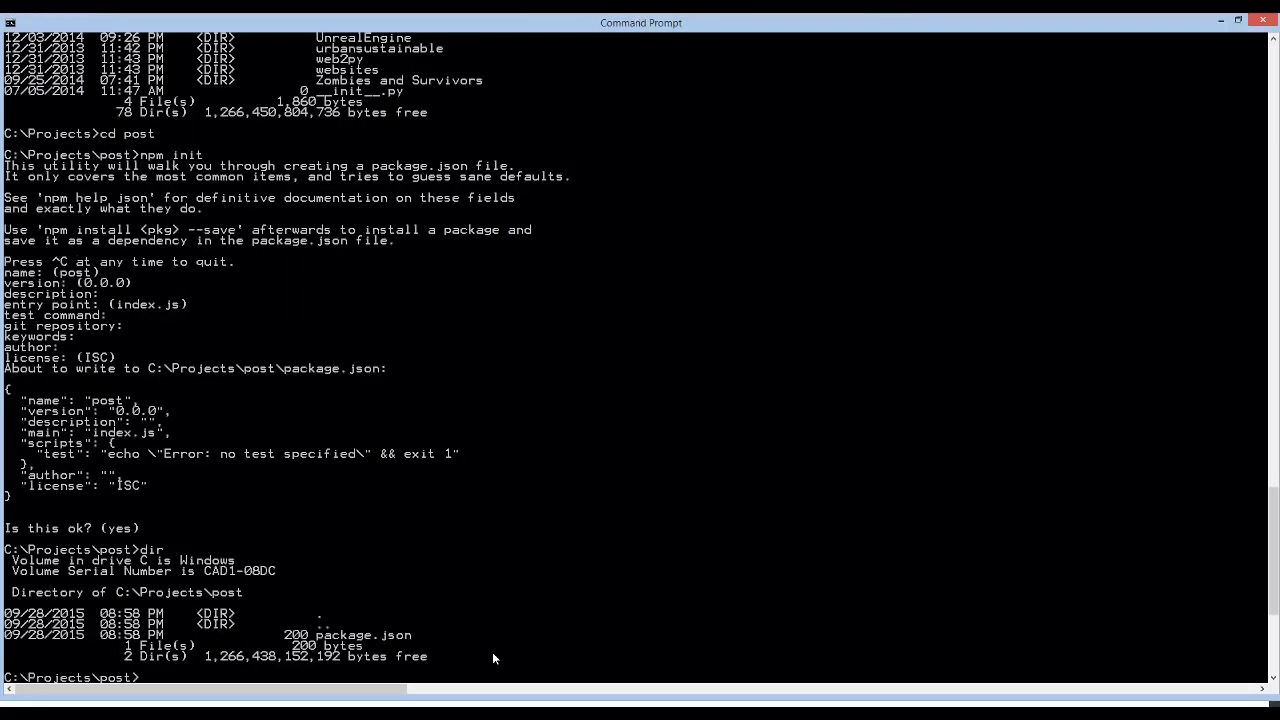
{"action": "mouse_move", "coordinate": [390, 636]}
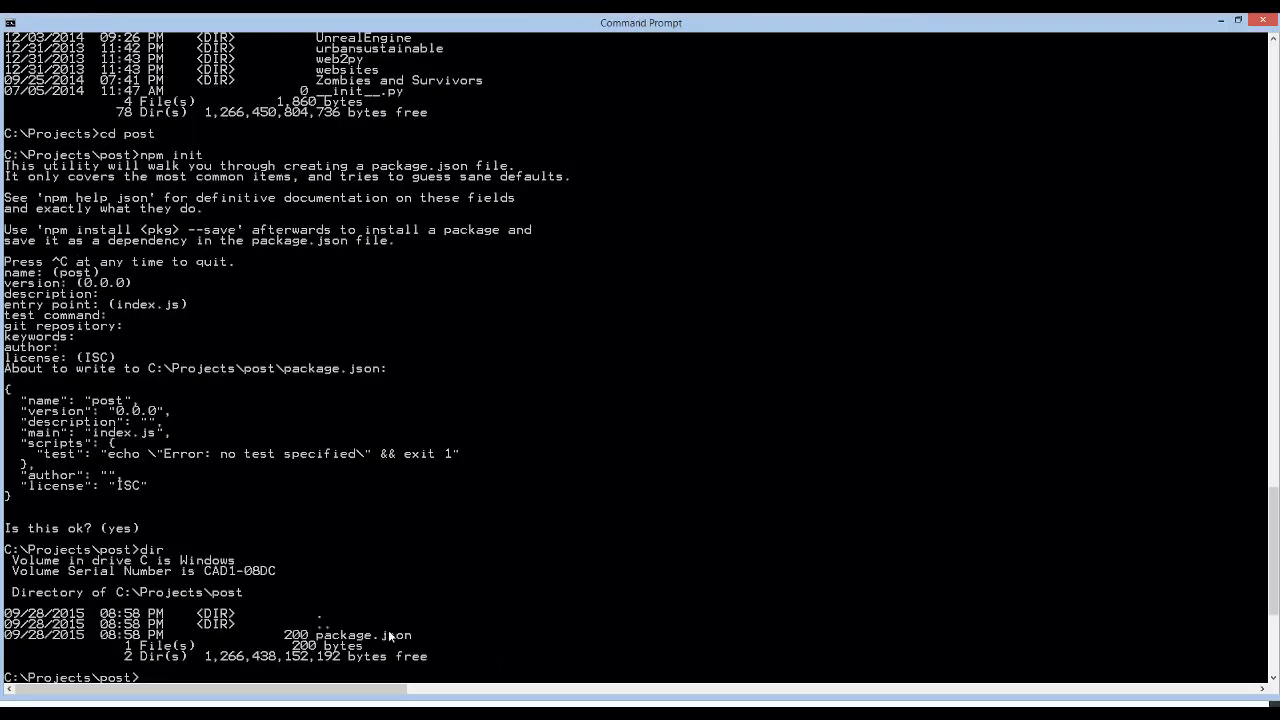
{"action": "scroll", "scroll_direction": "down", "scroll_amount": 3}
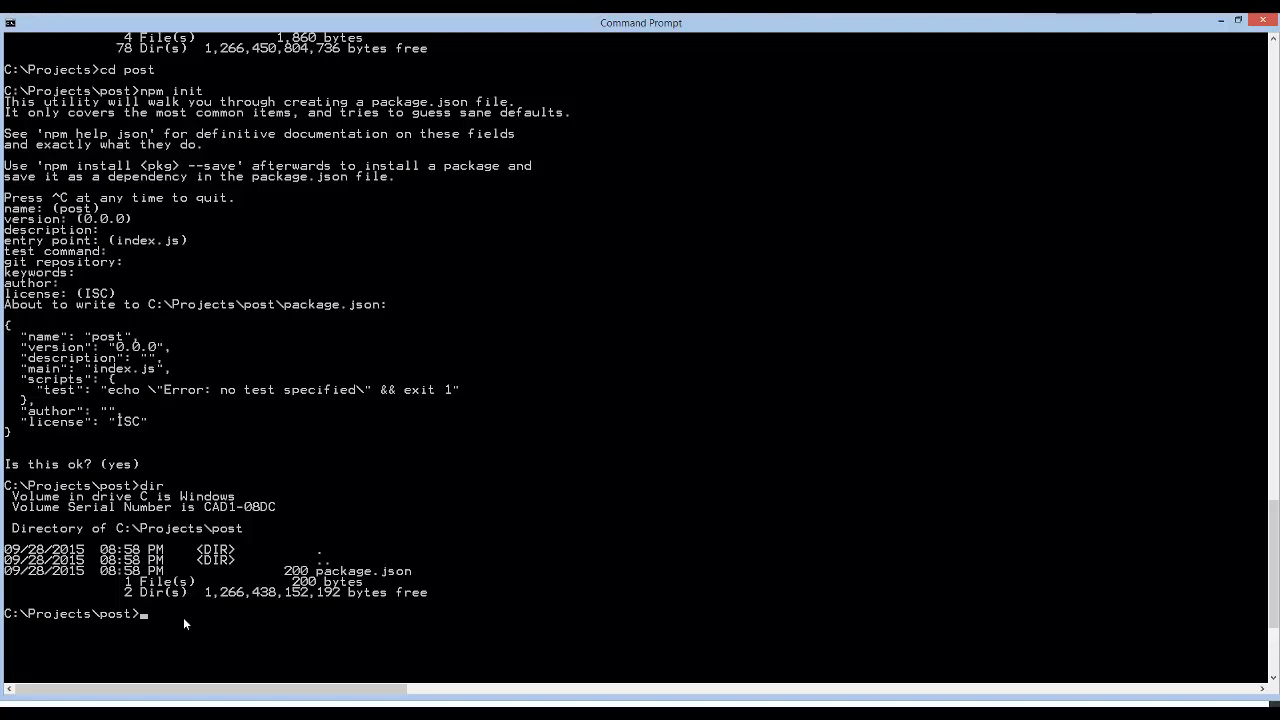
{"action": "type", "text": "npm install"}
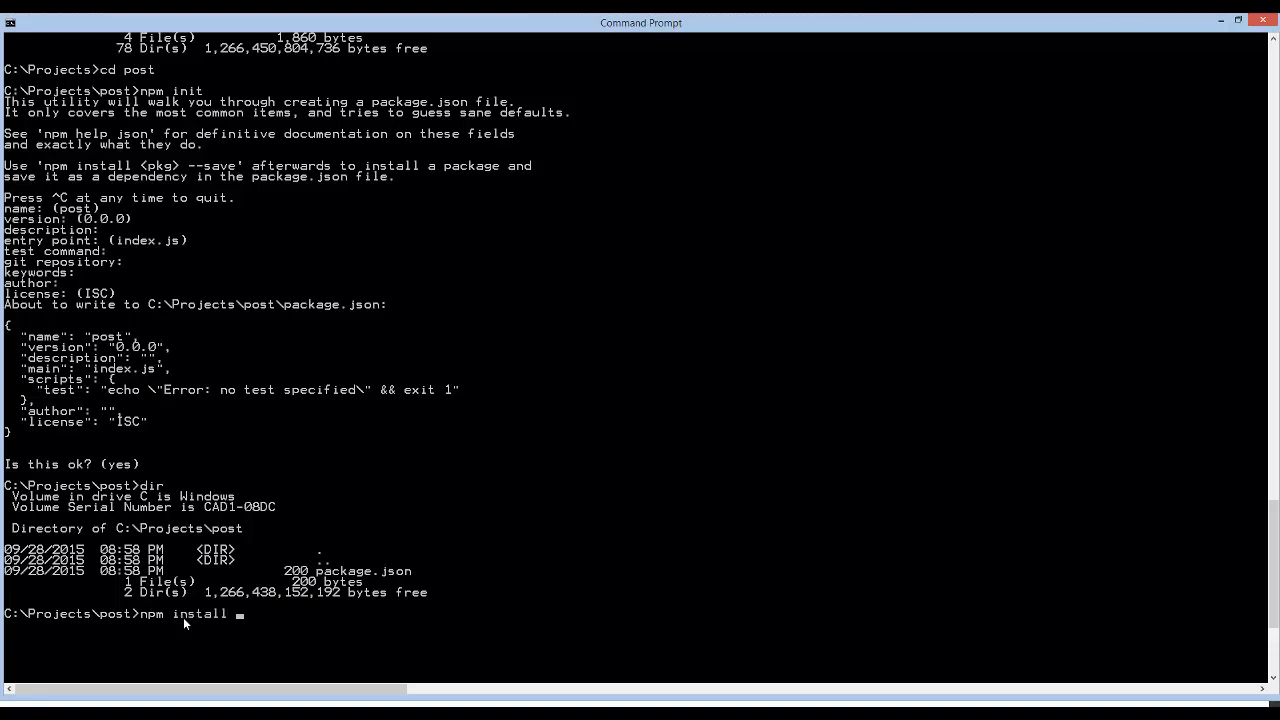
{"action": "type", "text": "express --save"}
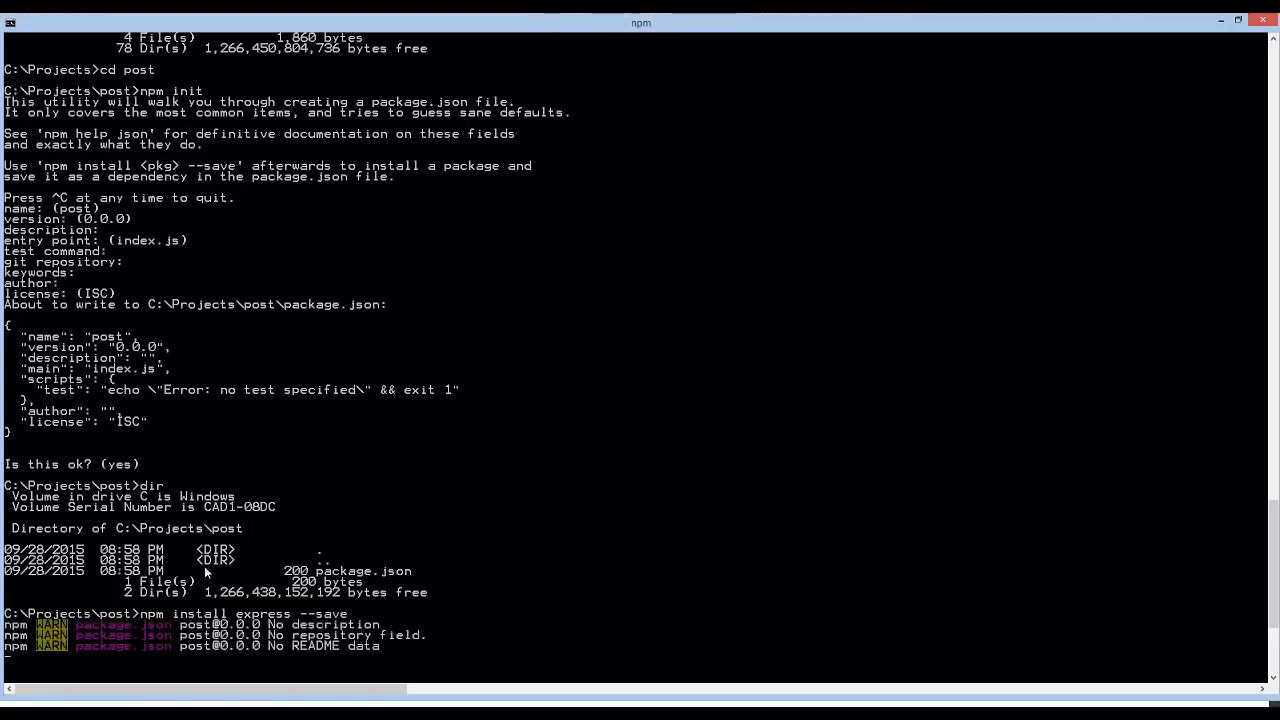
{"action": "scroll", "scroll_direction": "down", "scroll_amount": 3}
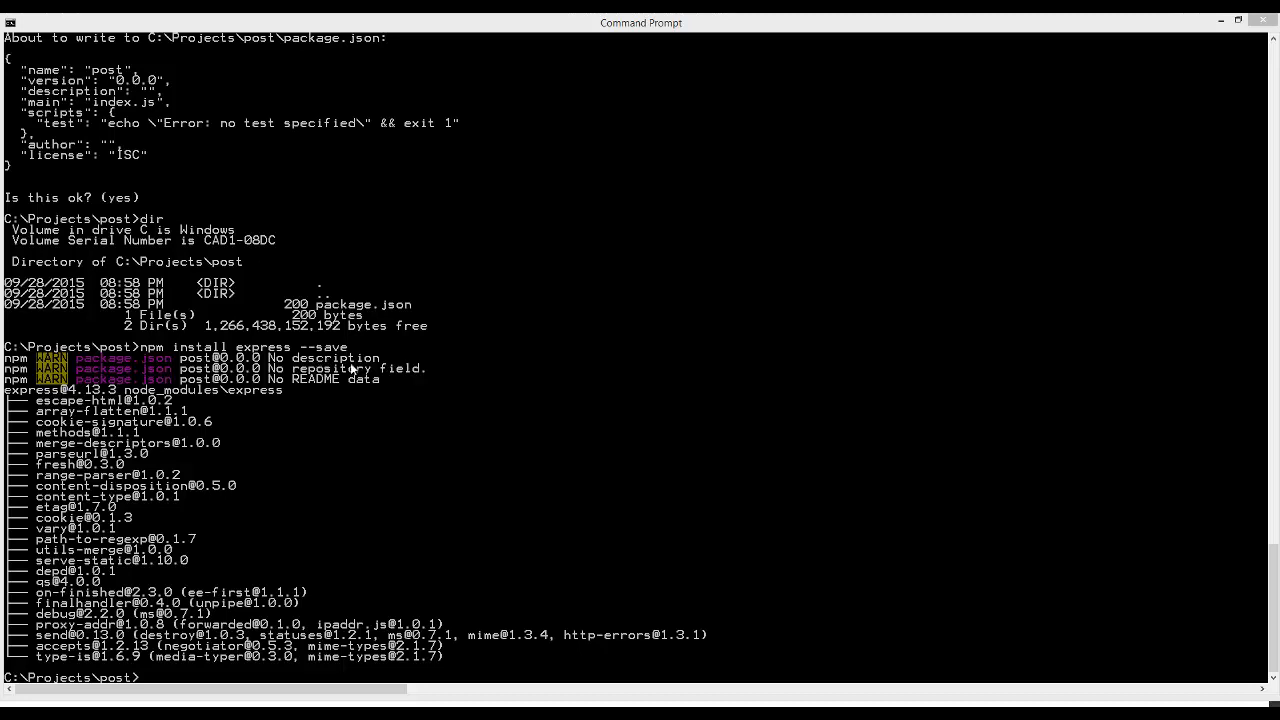
{"action": "mouse_move", "coordinate": [780, 412]}
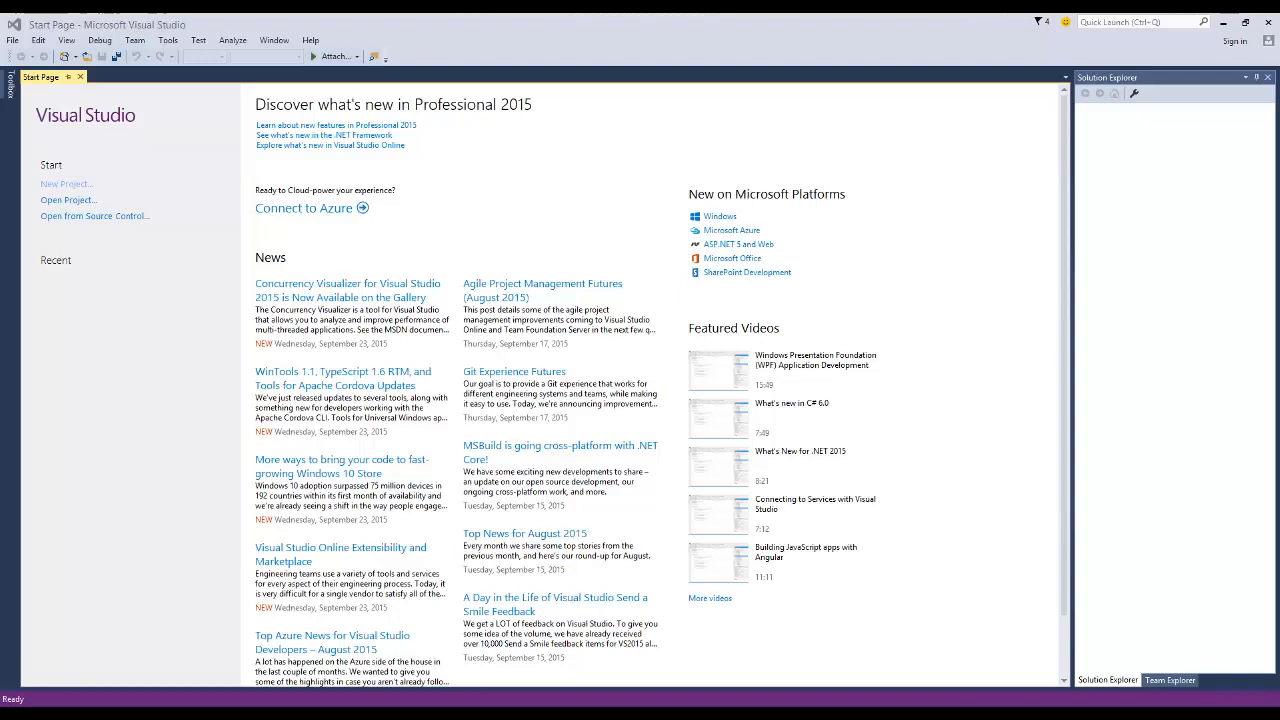
Step: Open C:\Projects\post as a web site via File > Open > Web Site
{"action": "left_click", "coordinate": [12, 40]}
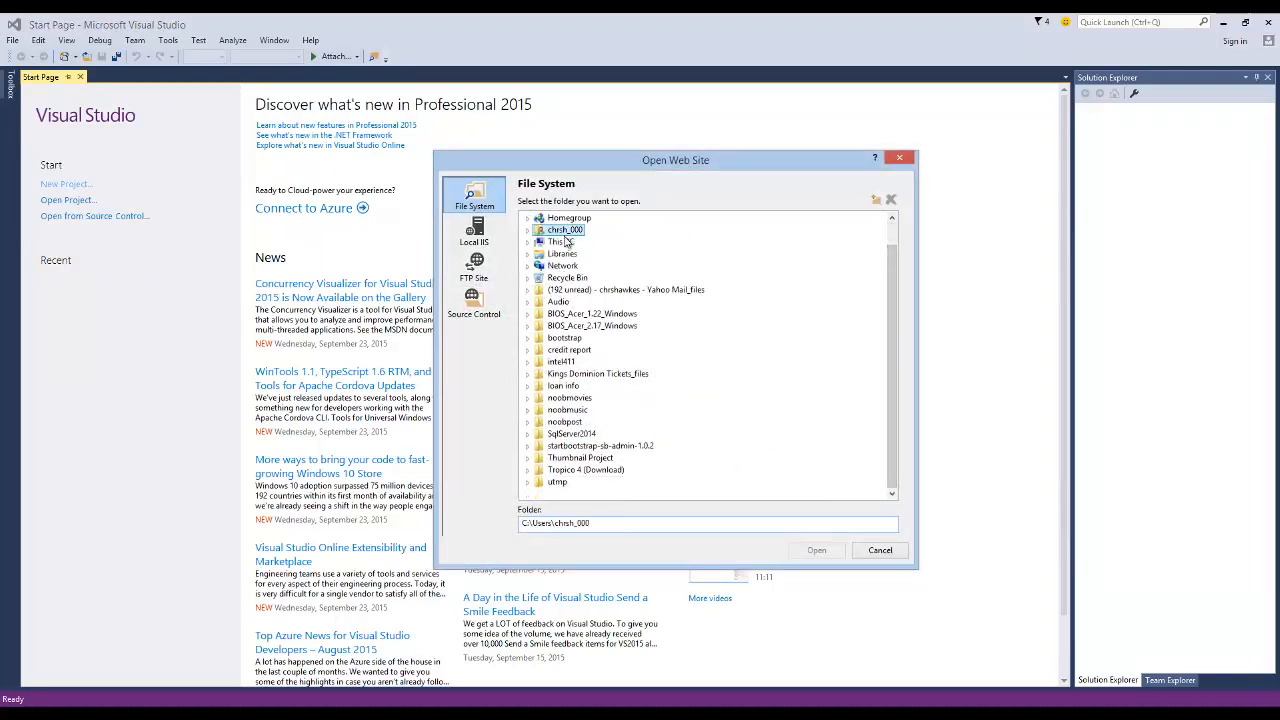
{"action": "left_click", "coordinate": [564, 230]}
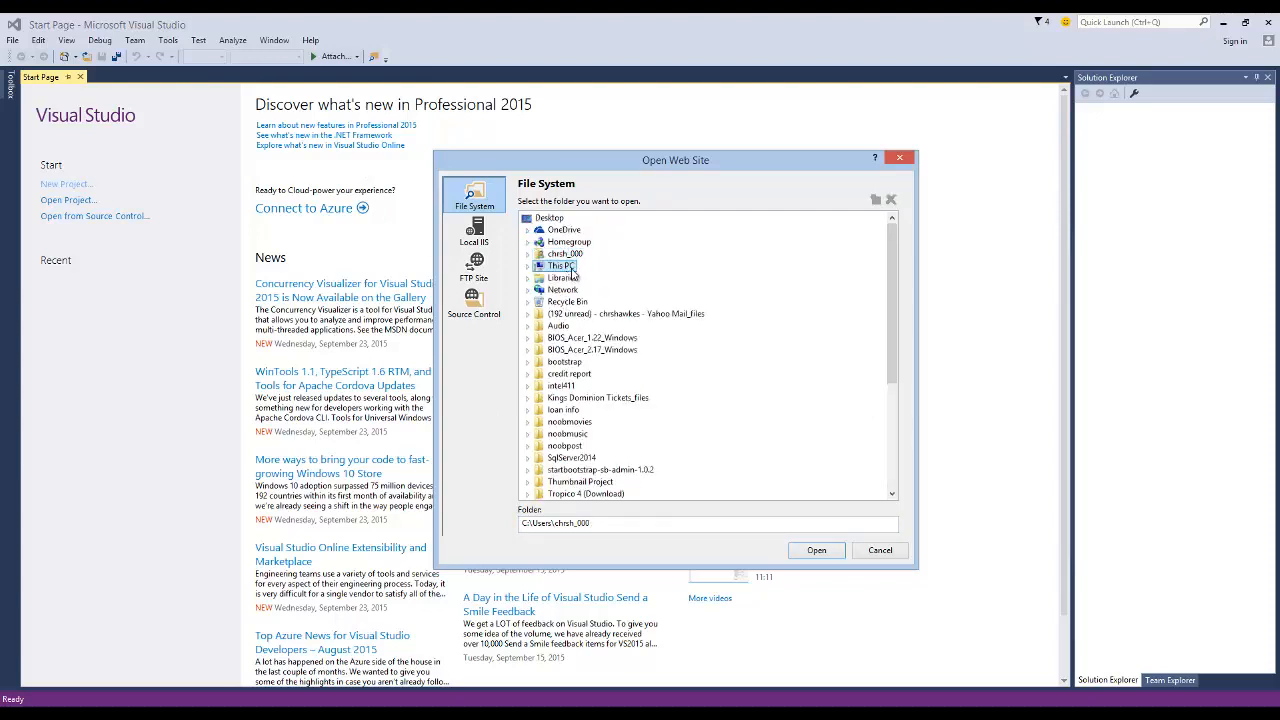
{"action": "double_click", "coordinate": [564, 264]}
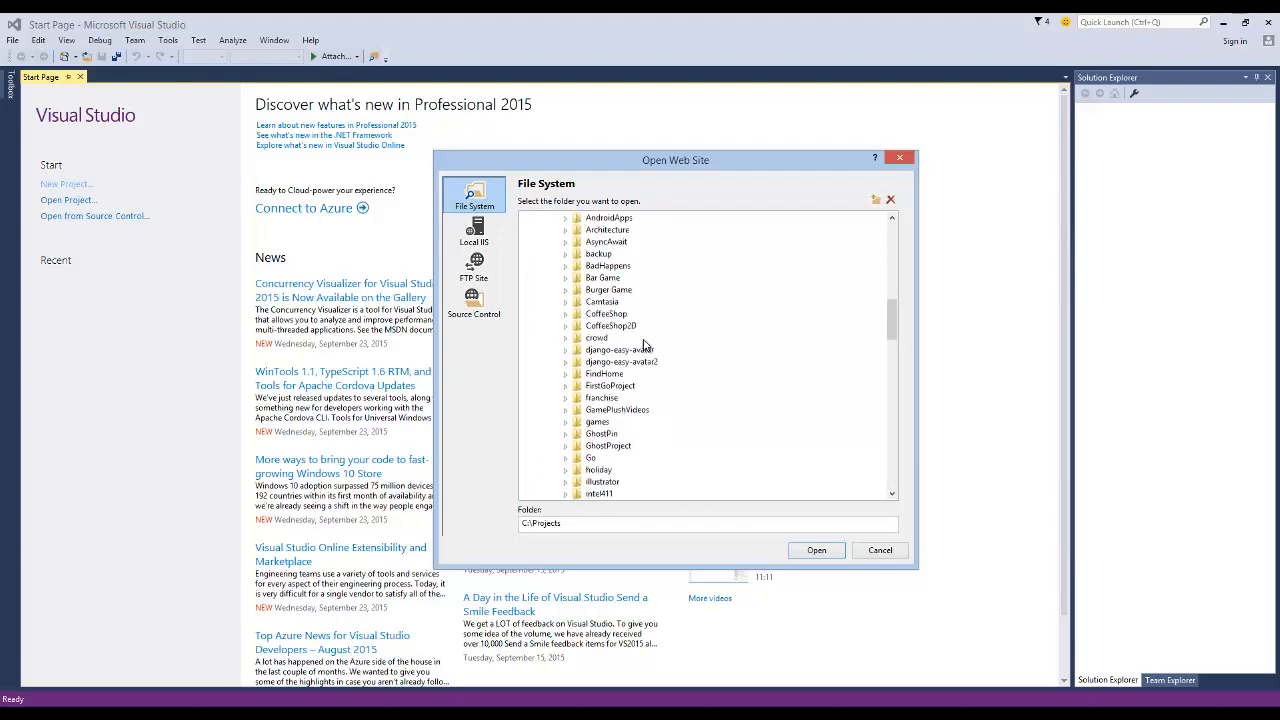
{"action": "scroll", "scroll_direction": "down", "scroll_amount": 3}
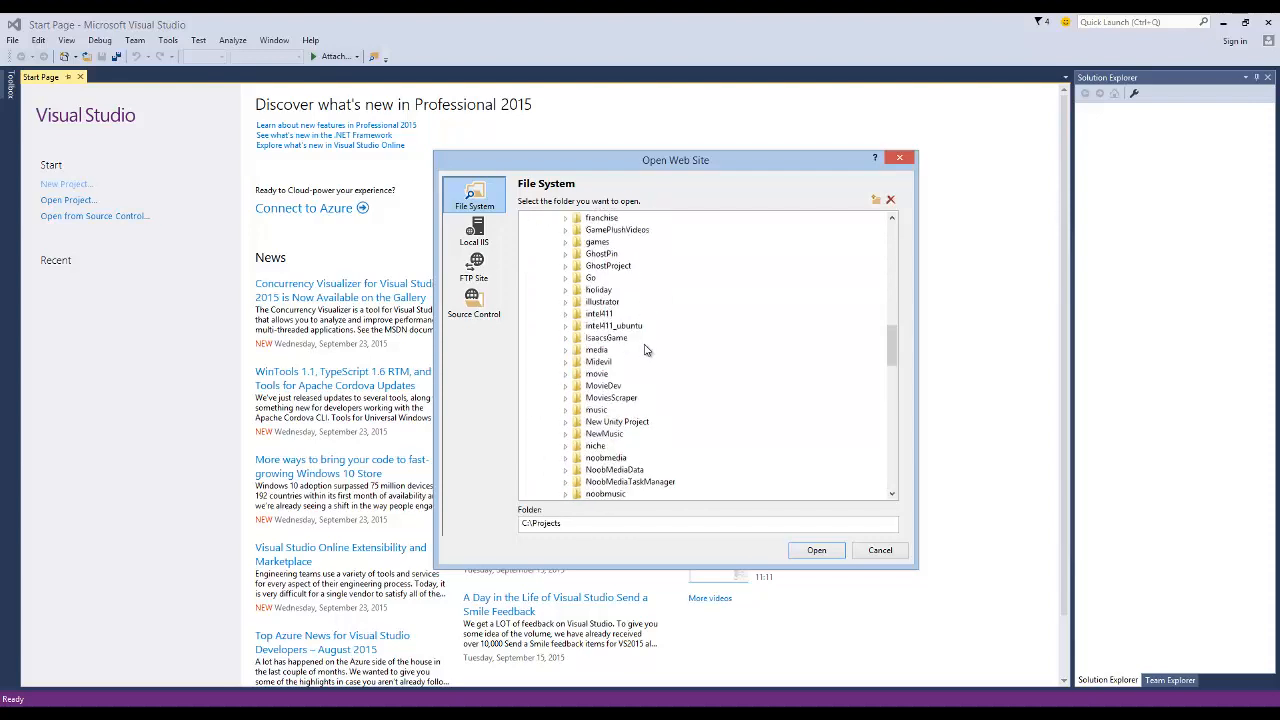
{"action": "left_click", "coordinate": [592, 408]}
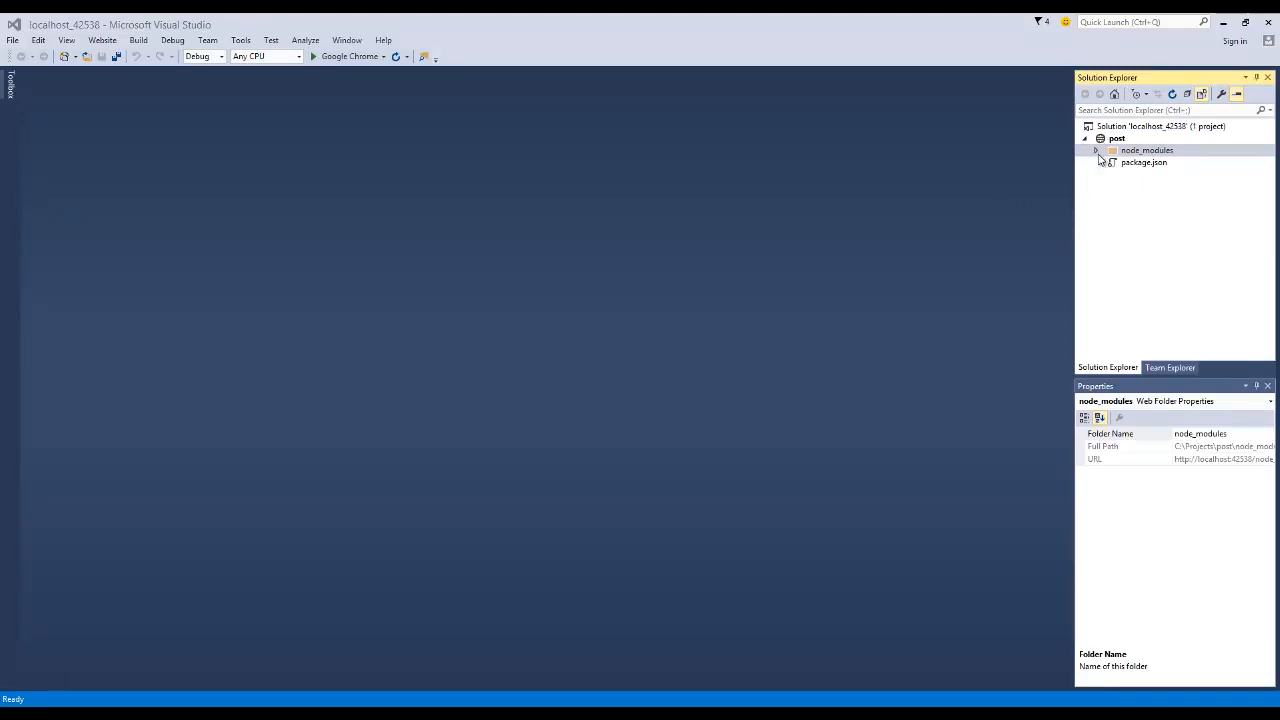
Step: Open package.json and set its author field to Chris Hawkes
{"action": "left_click", "coordinate": [1096, 150]}
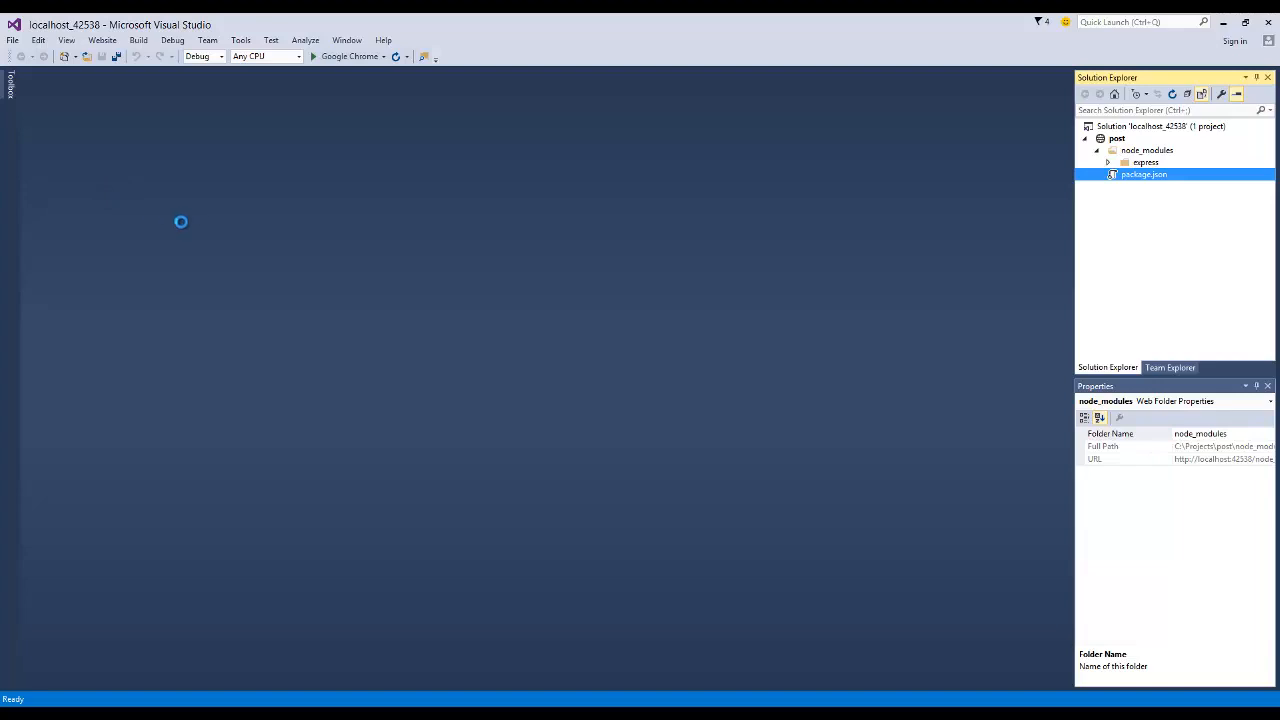
{"action": "double_click", "coordinate": [1144, 174]}
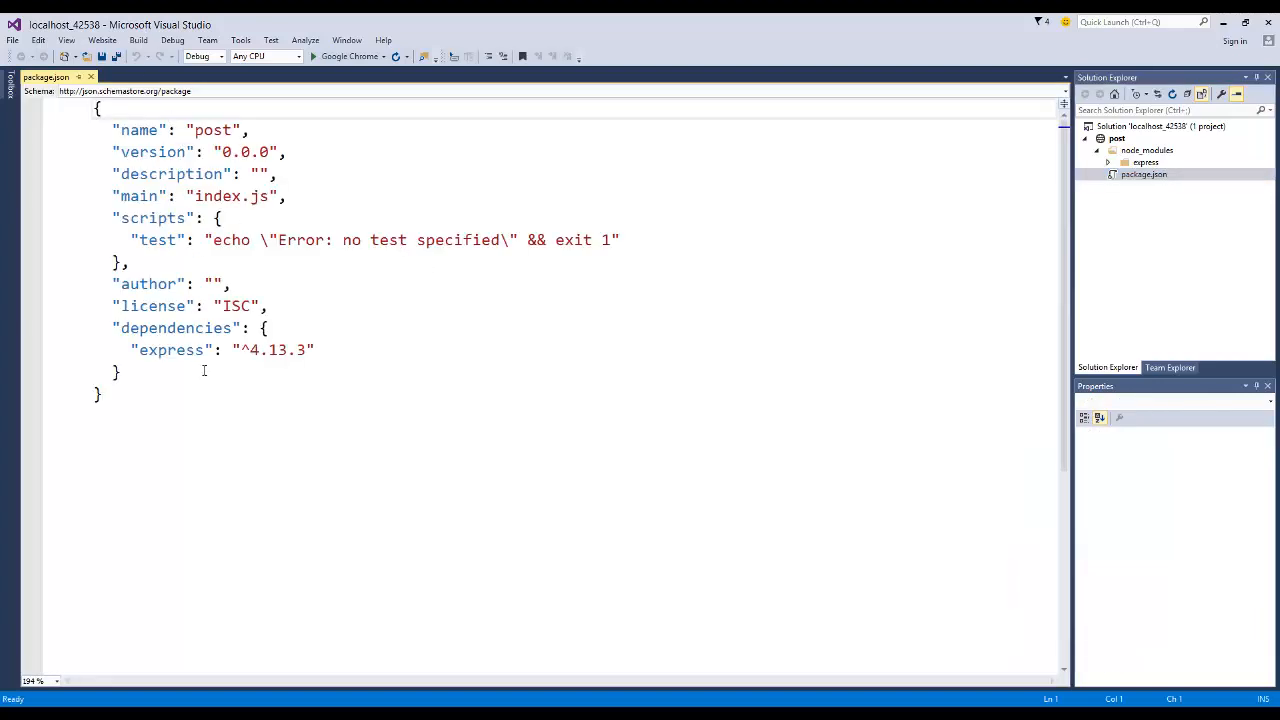
{"action": "type", "text": "Chris"}
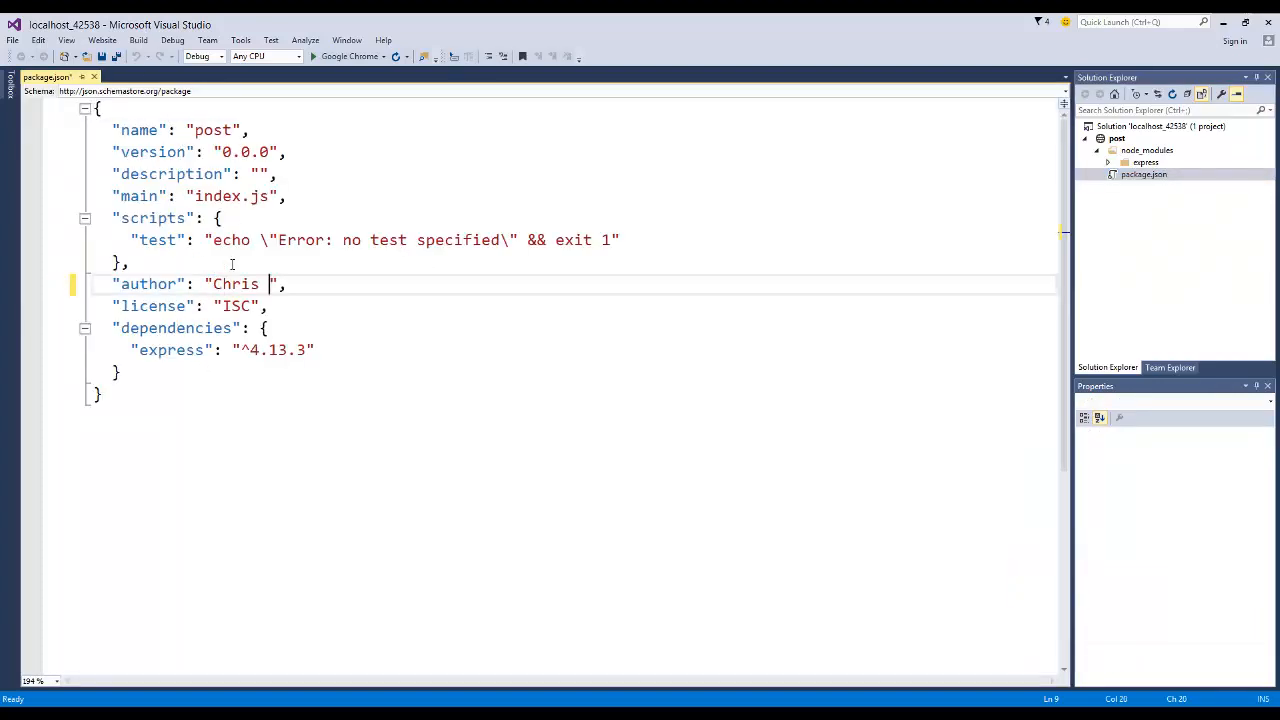
{"action": "type", "text": "Hawkes"}
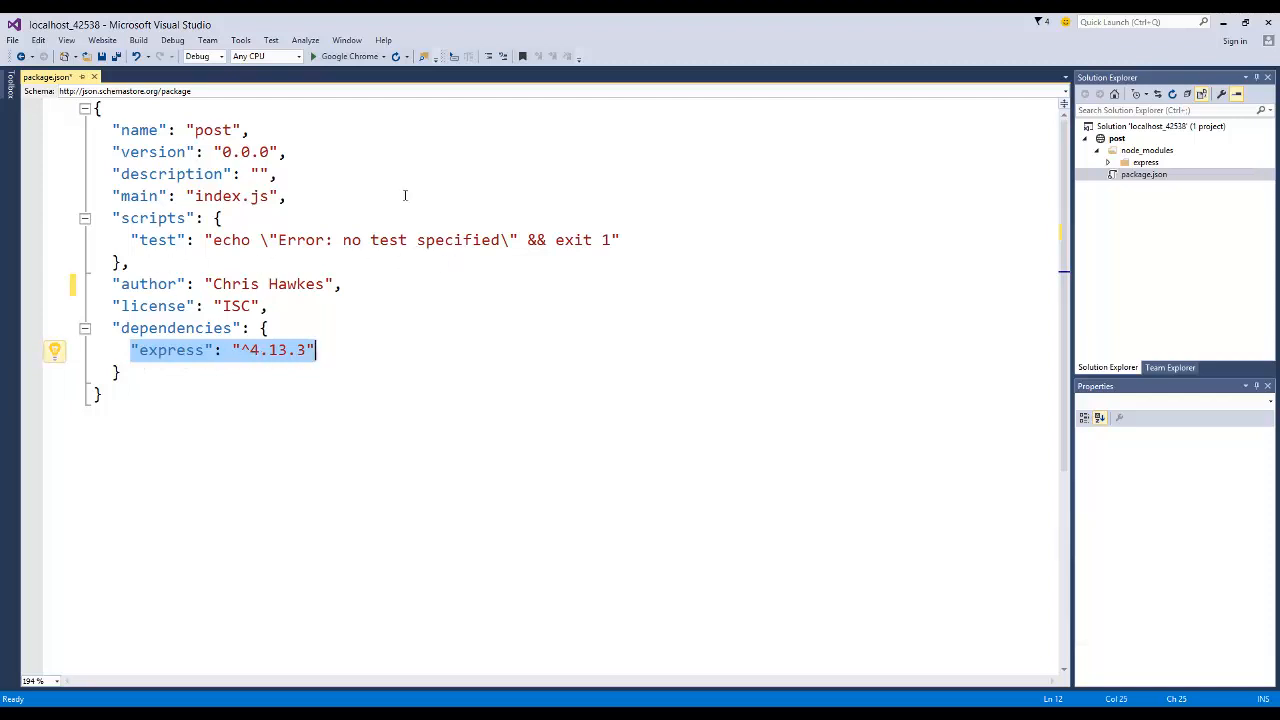
{"action": "mouse_move", "coordinate": [342, 188]}
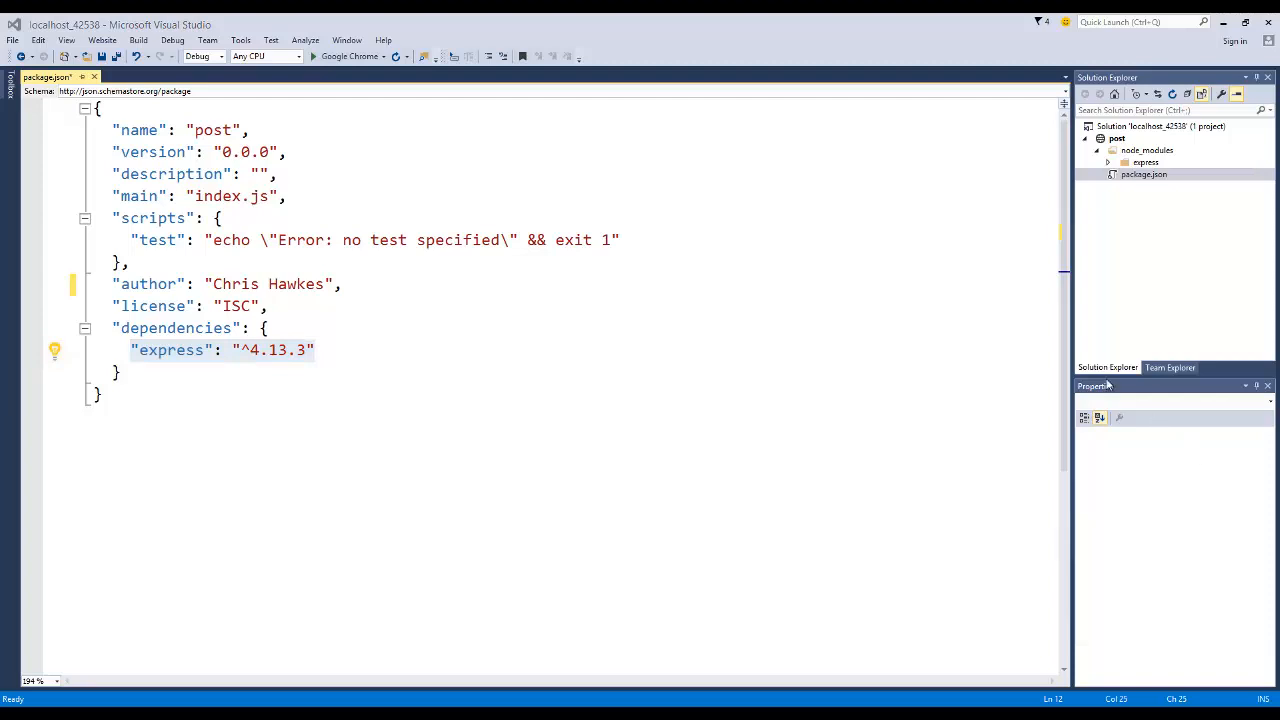
Step: View the post project's context menu, then close package.json
{"action": "left_click", "coordinate": [1144, 162]}
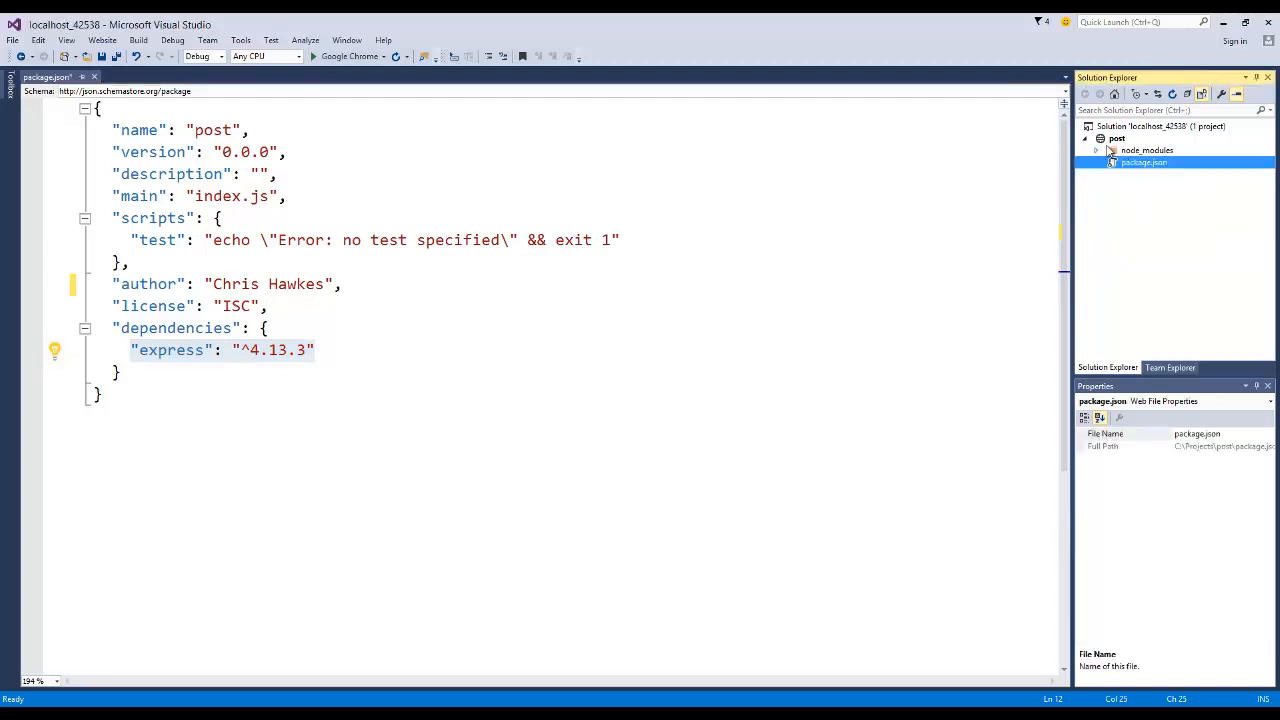
{"action": "left_click", "coordinate": [1116, 138]}
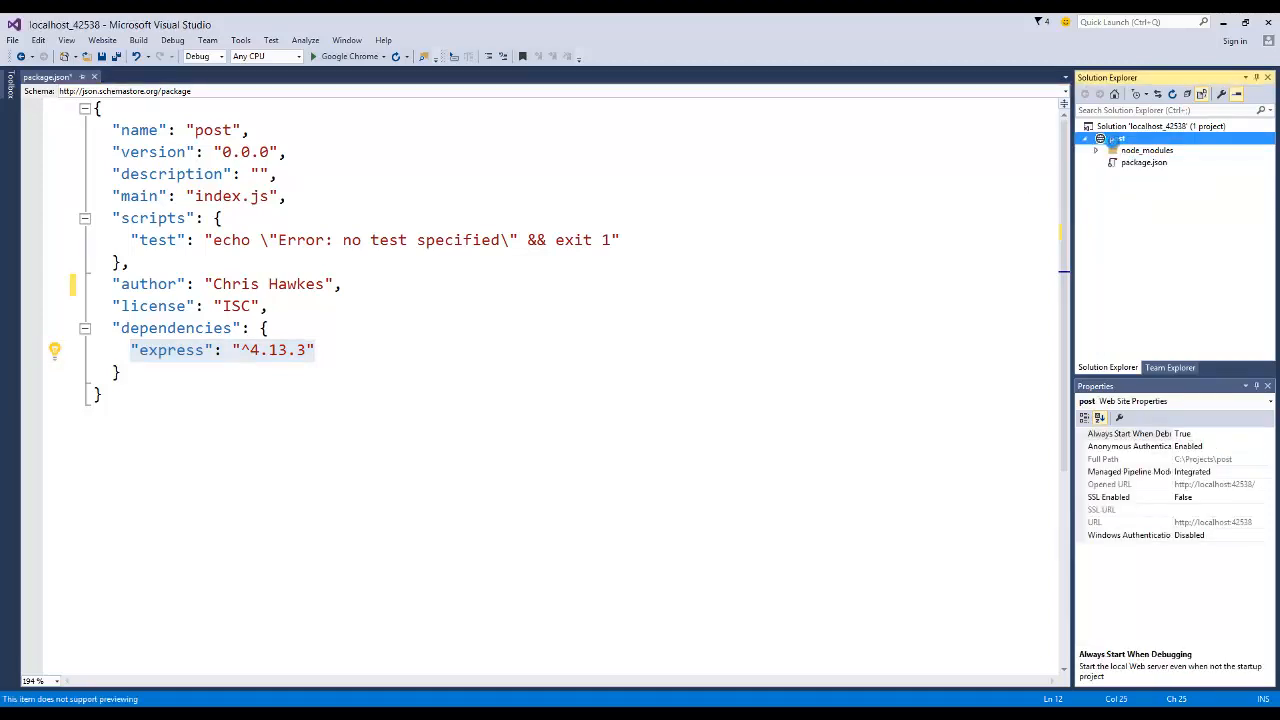
{"action": "right_click", "coordinate": [1116, 138]}
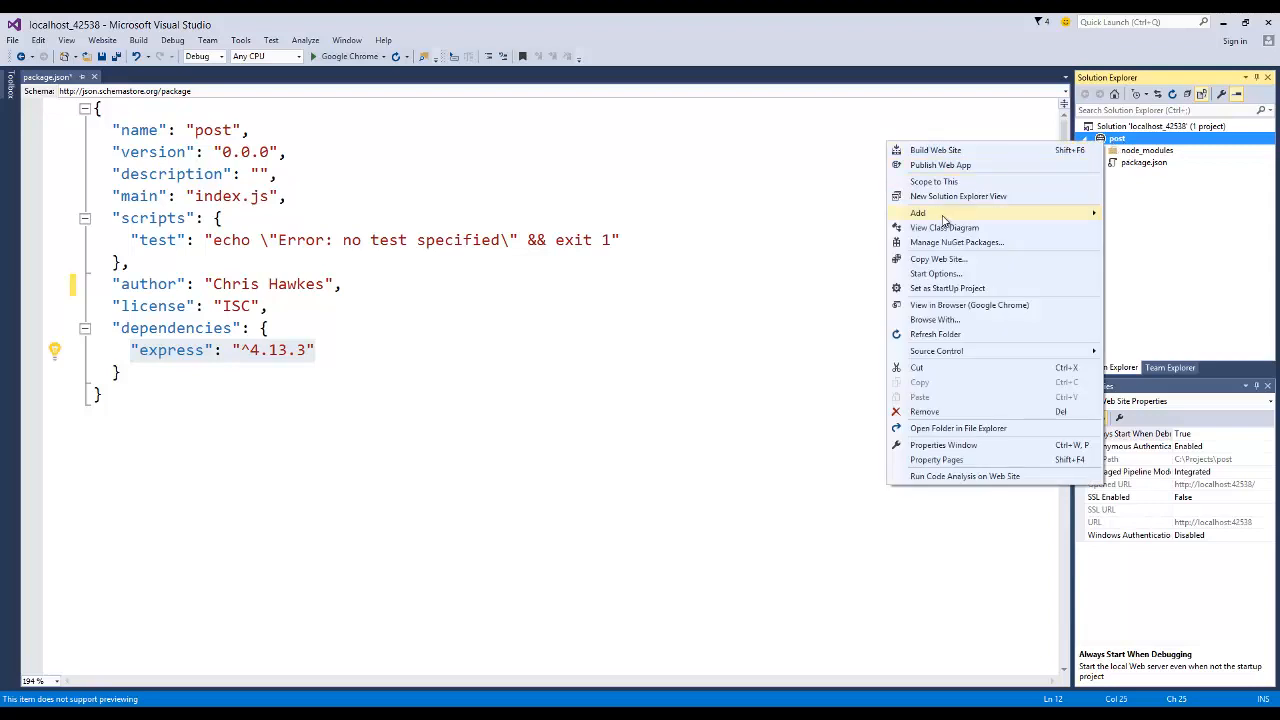
{"action": "mouse_move", "coordinate": [910, 218]}
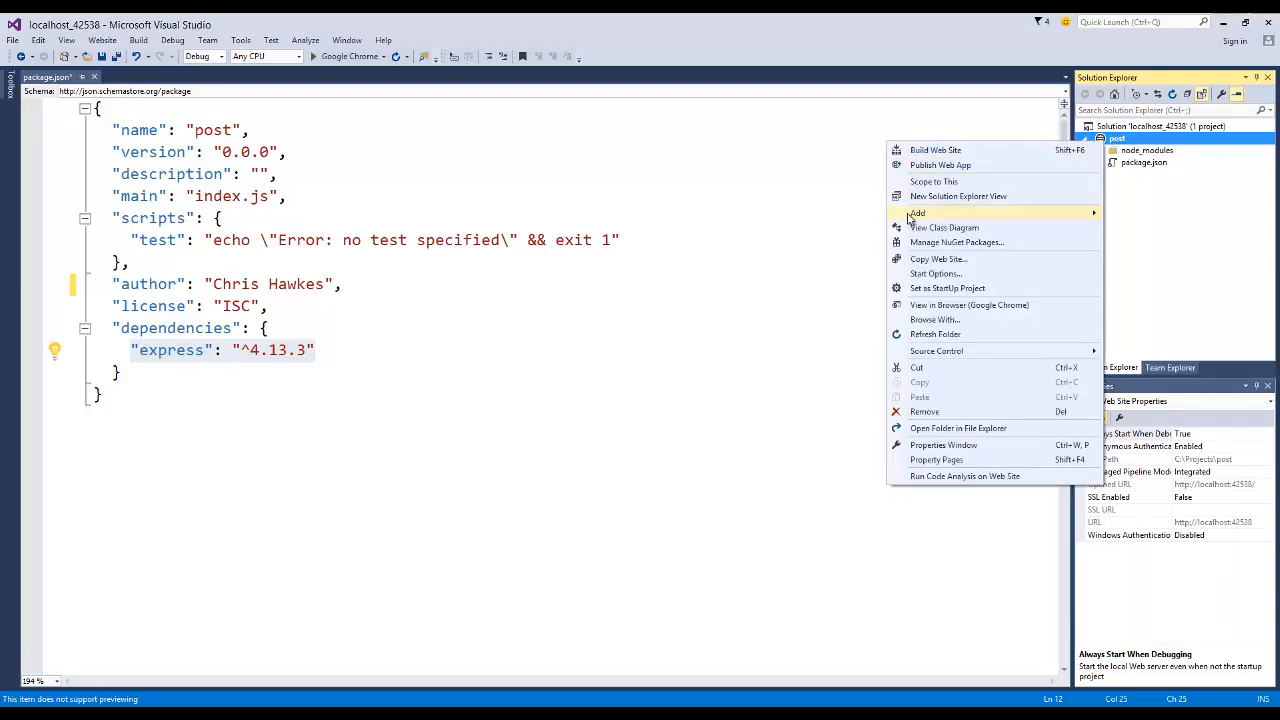
{"action": "left_click", "coordinate": [916, 212]}
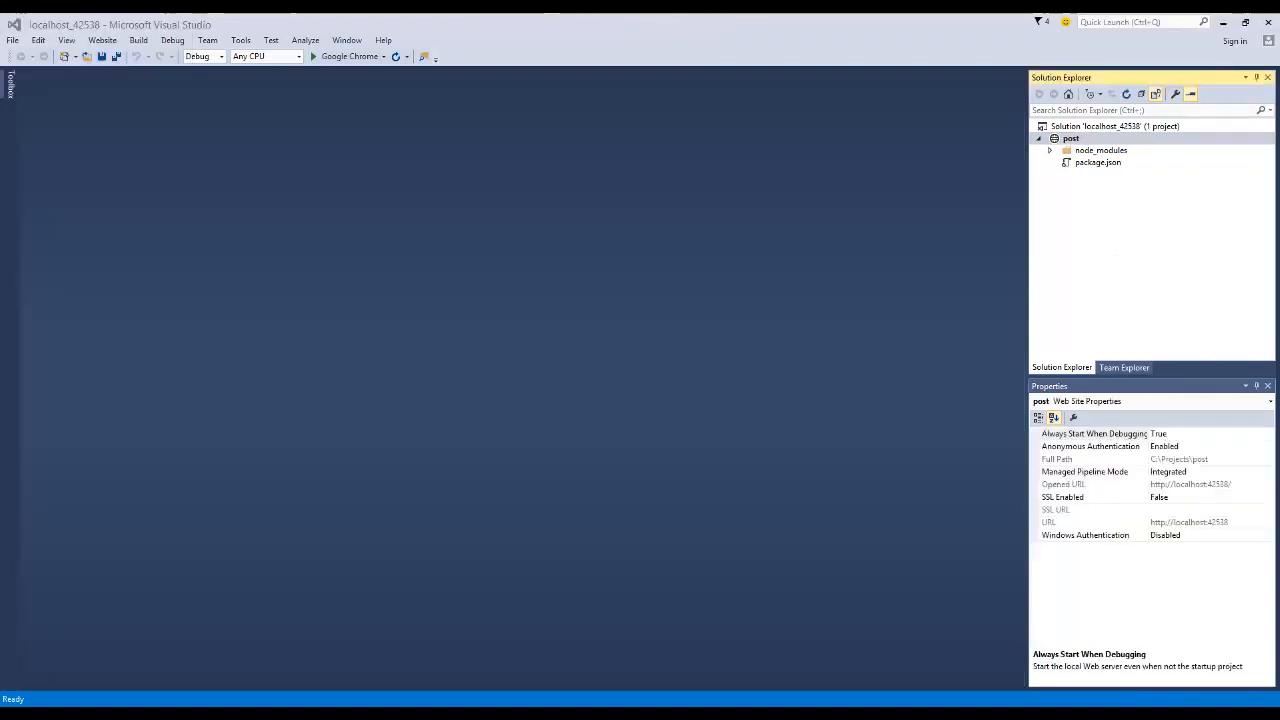
Step: Add a JavaScript file app.js with the Express hello-world server on port 3000 and save it
{"action": "left_click", "coordinate": [1072, 138]}
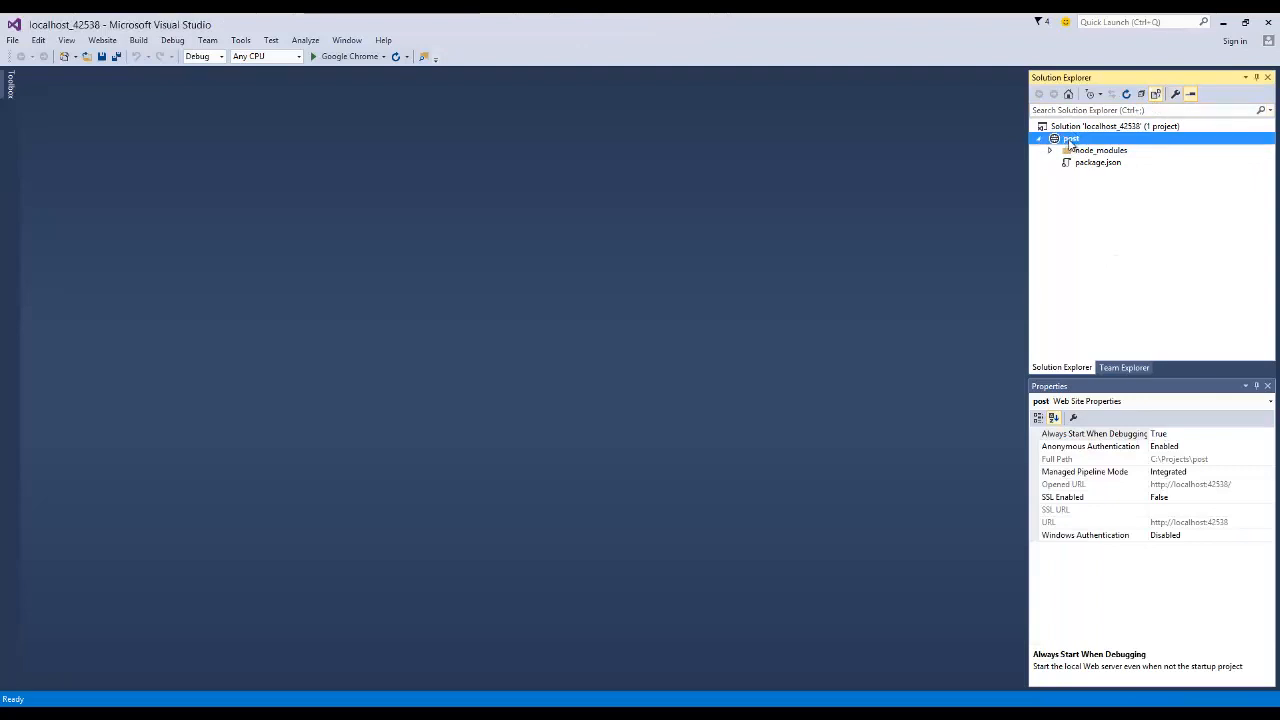
{"action": "right_click", "coordinate": [1072, 138]}
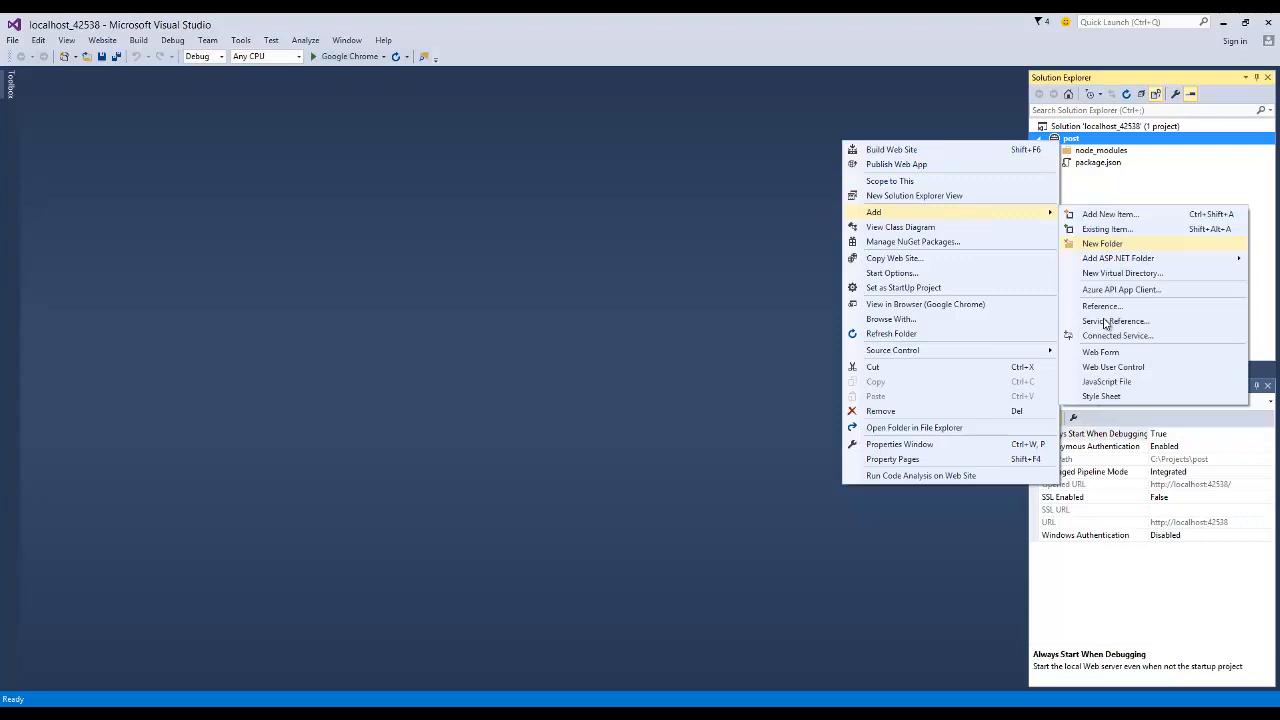
{"action": "left_click", "coordinate": [1106, 380]}
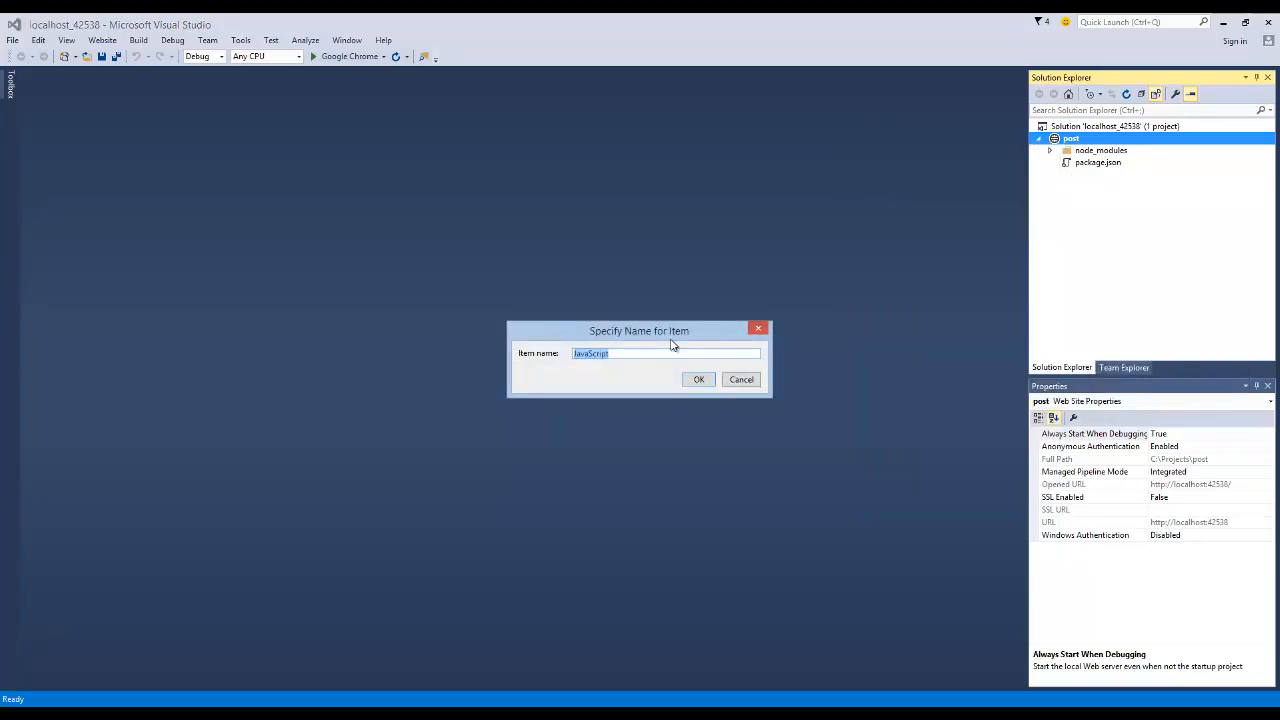
{"action": "type", "text": "app"}
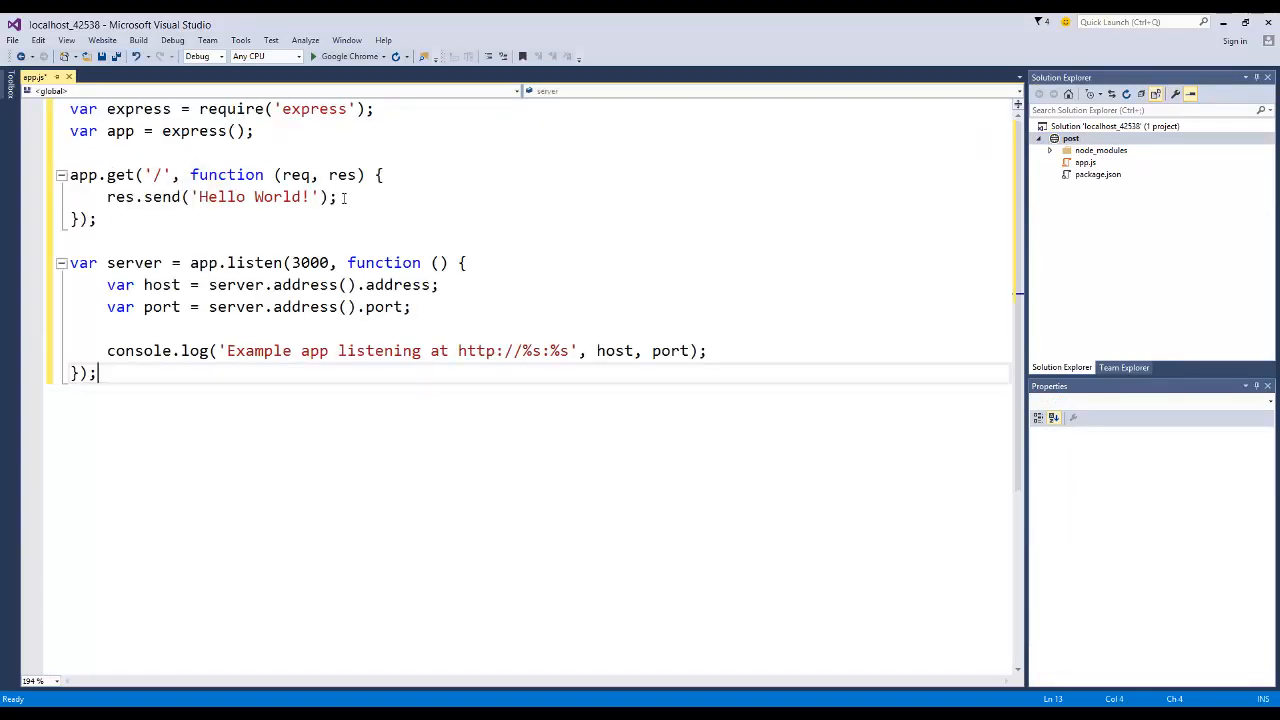
{"action": "key", "text": "ctrl+s"}
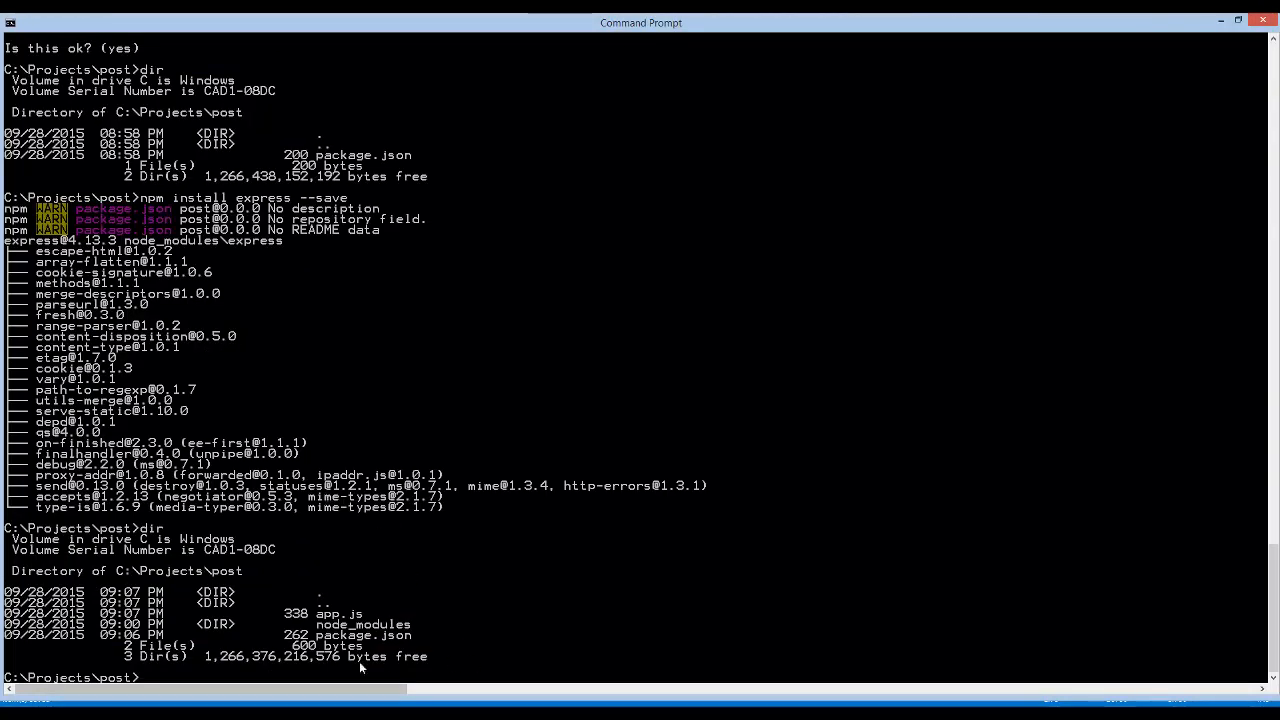
Step: Run node app.js so the server reports listening on port 3000
{"action": "type", "text": "n"}
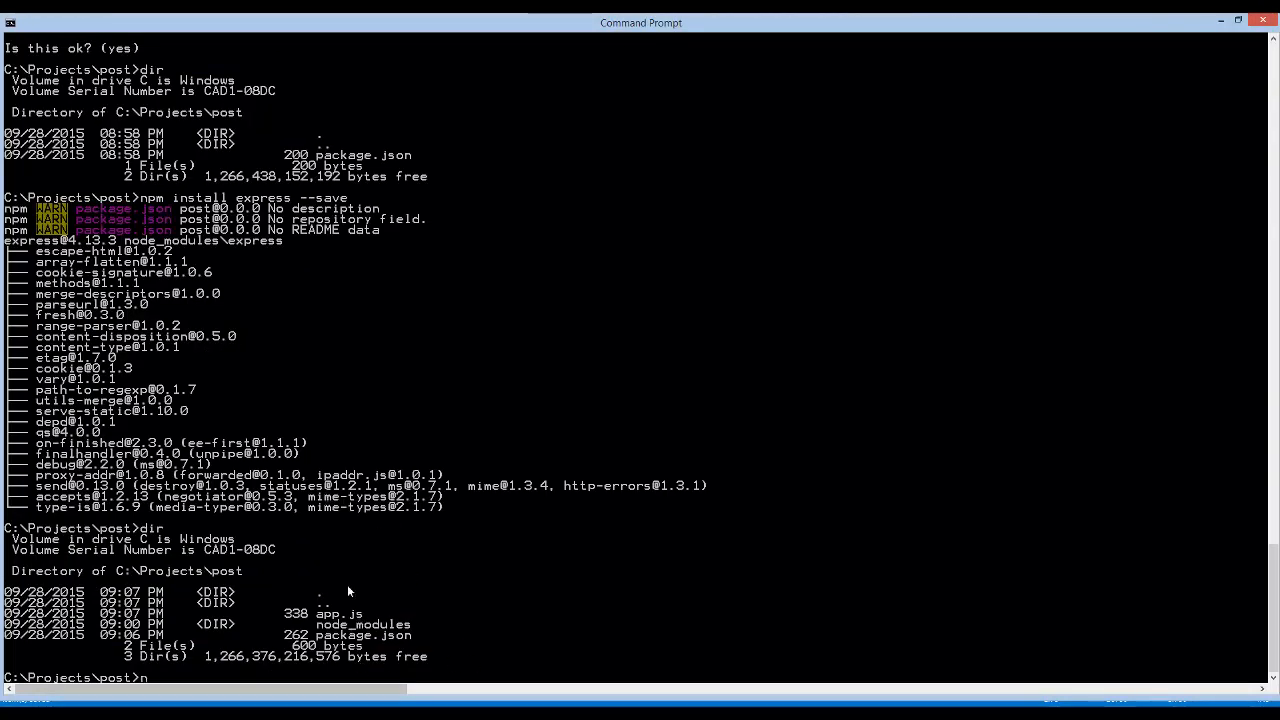
{"action": "type", "text": "ode app.js"}
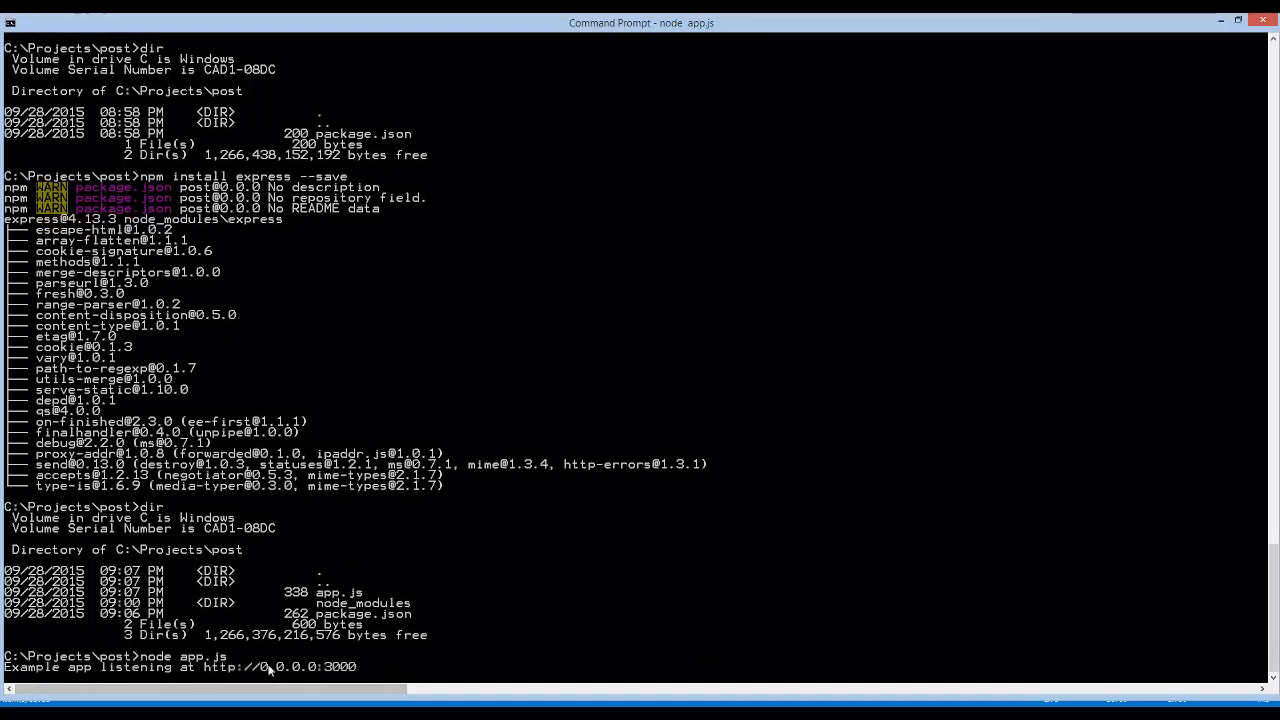
{"action": "right_click", "coordinate": [44, 704]}
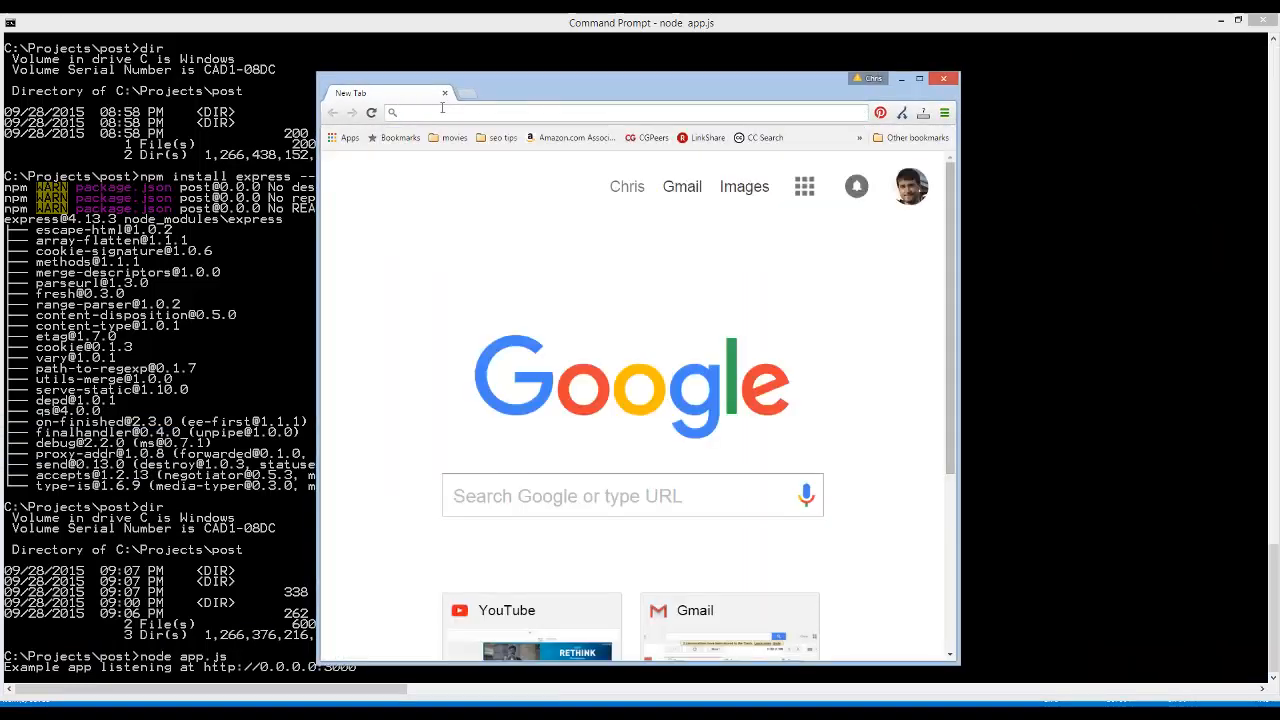
Step: Load 127.0.0.1:3000 in Chrome and select the Hello World! text
{"action": "left_click", "coordinate": [632, 112]}
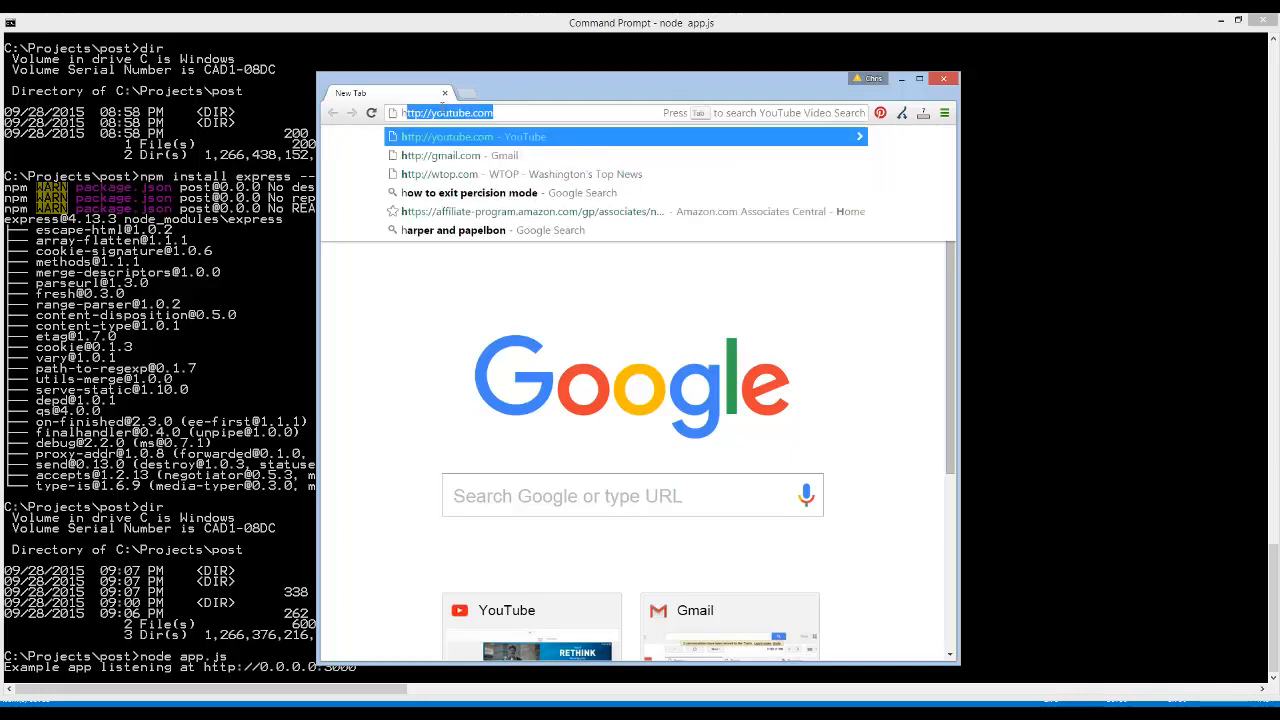
{"action": "type", "text": "127.0.0.1:5000"}
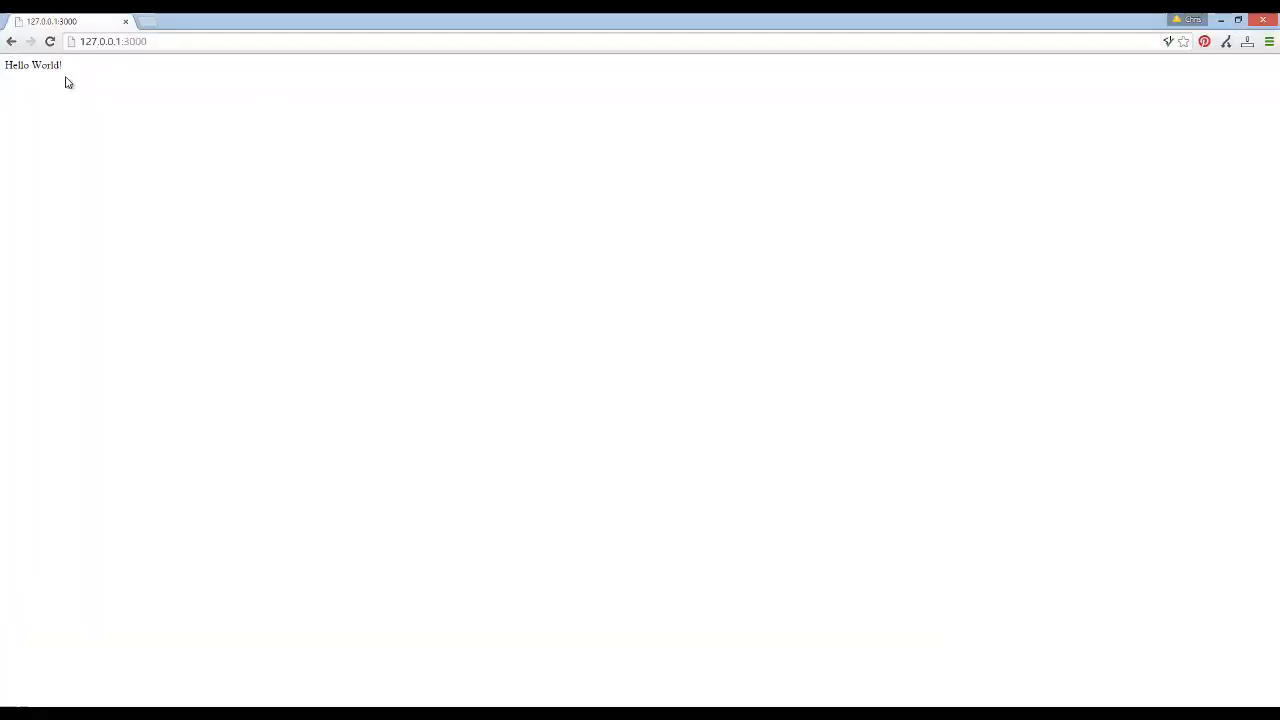
{"action": "double_click", "coordinate": [32, 64]}
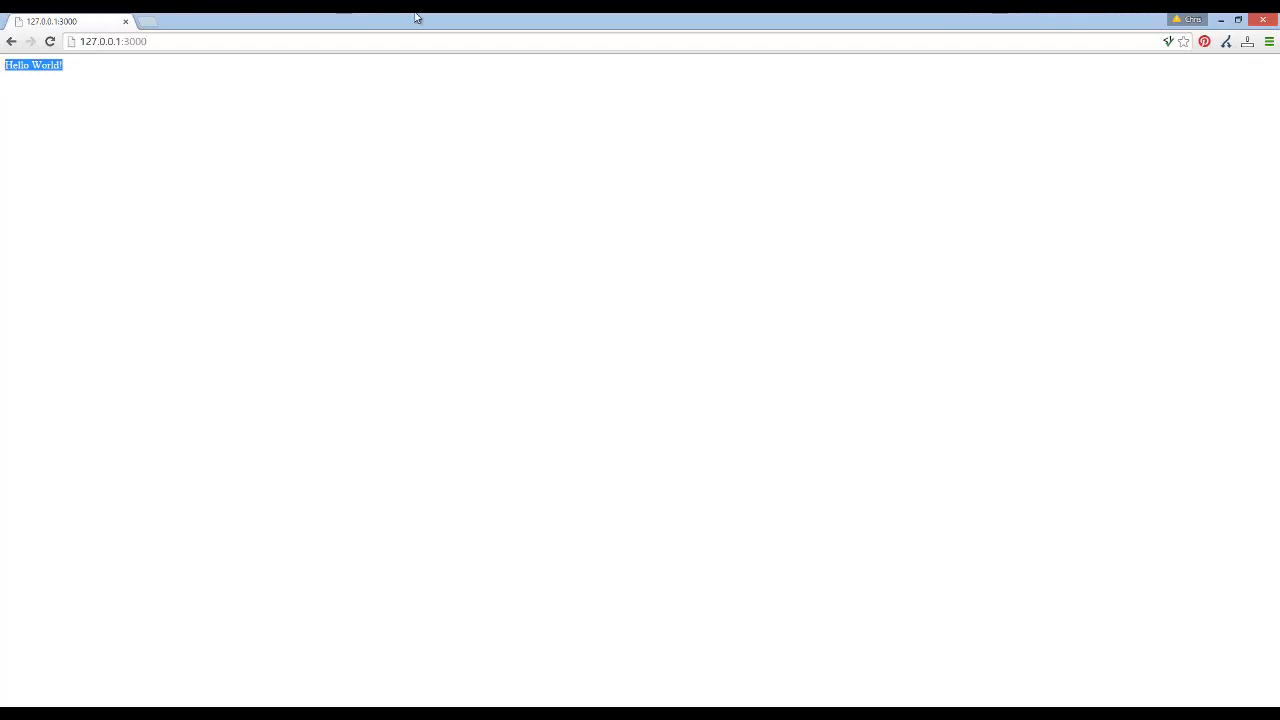